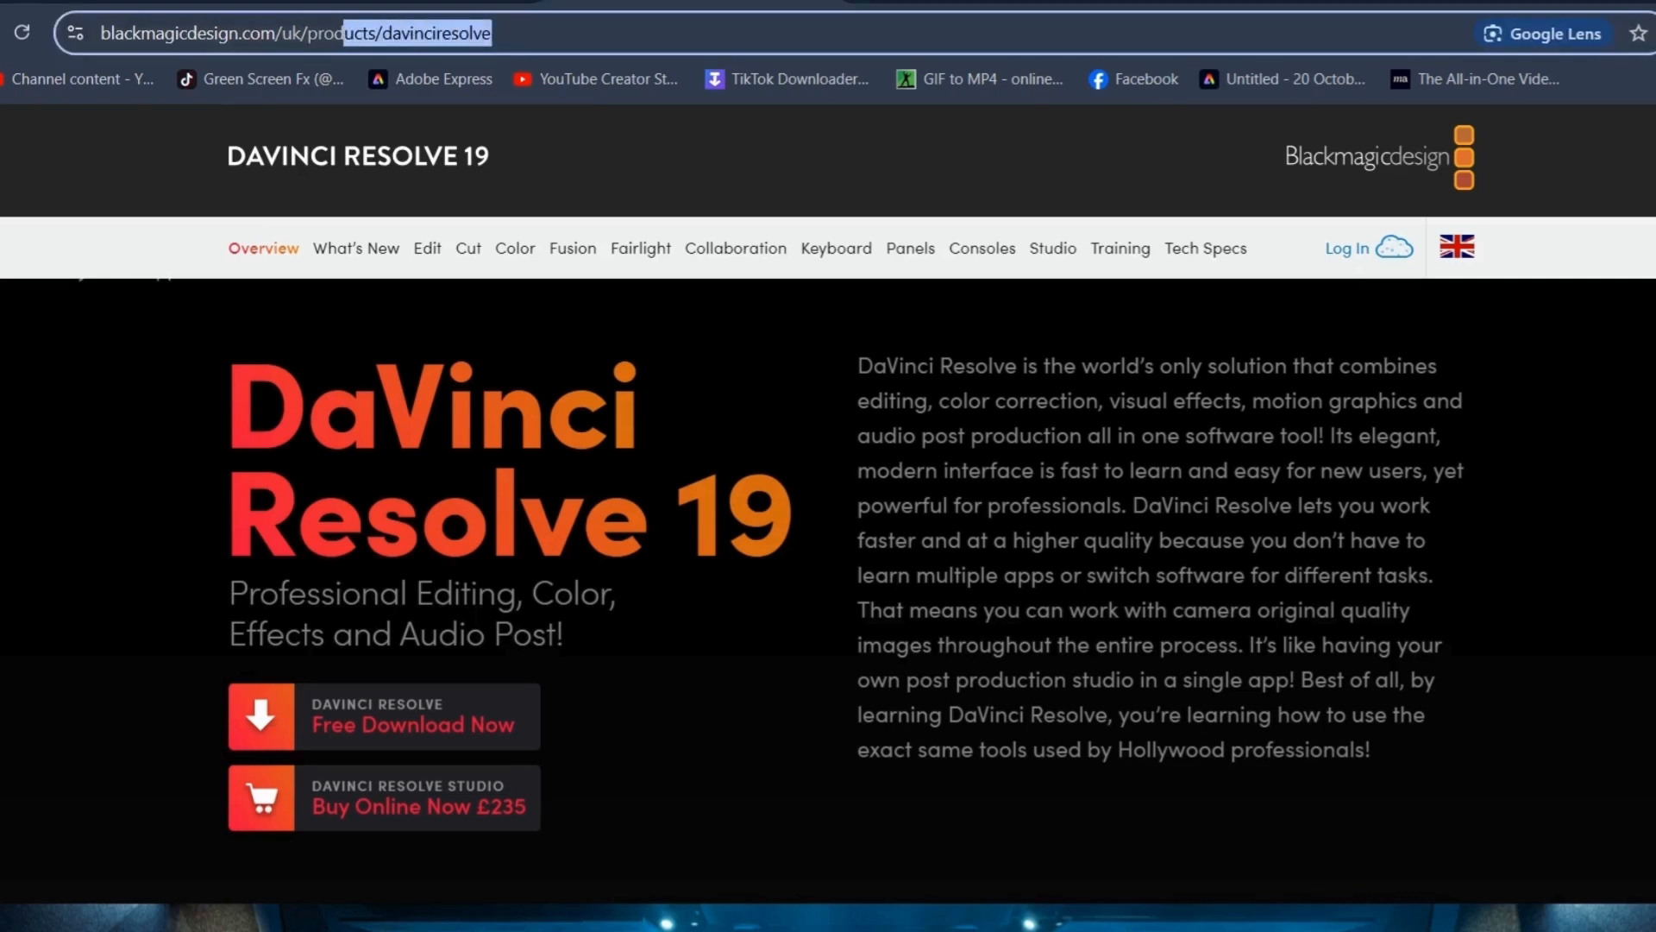
# - View the DaVinci Resolve 19 product page in Chrome, then switch to the empty Resolve project
pyautogui.click(296, 32)
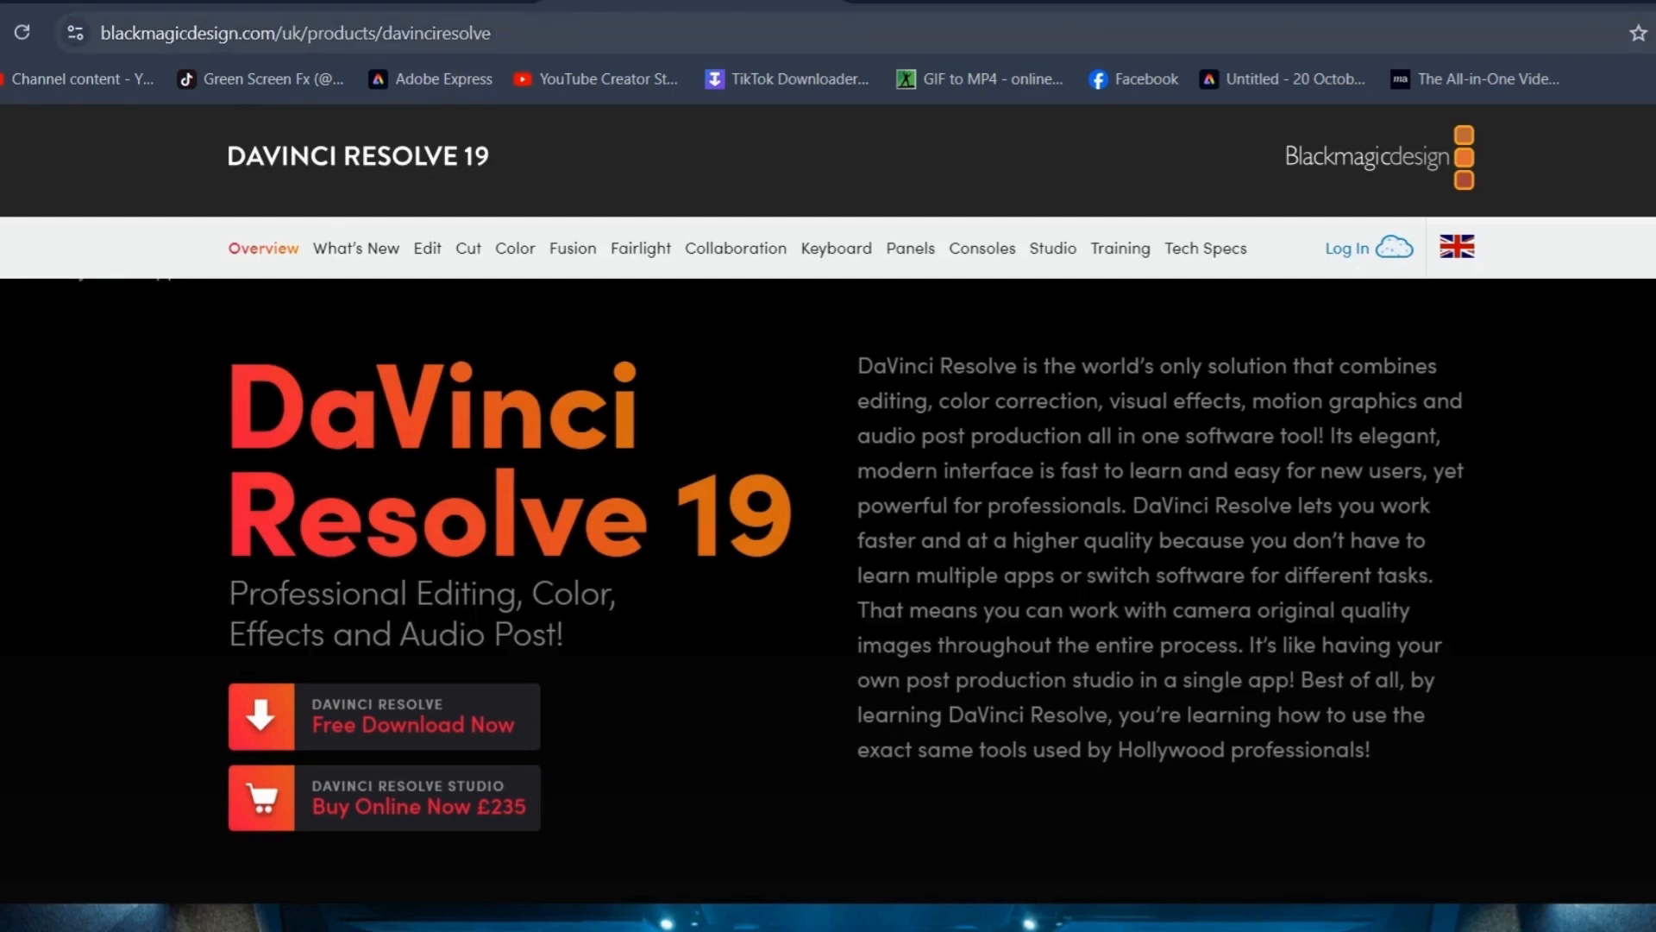
pyautogui.click(296, 33)
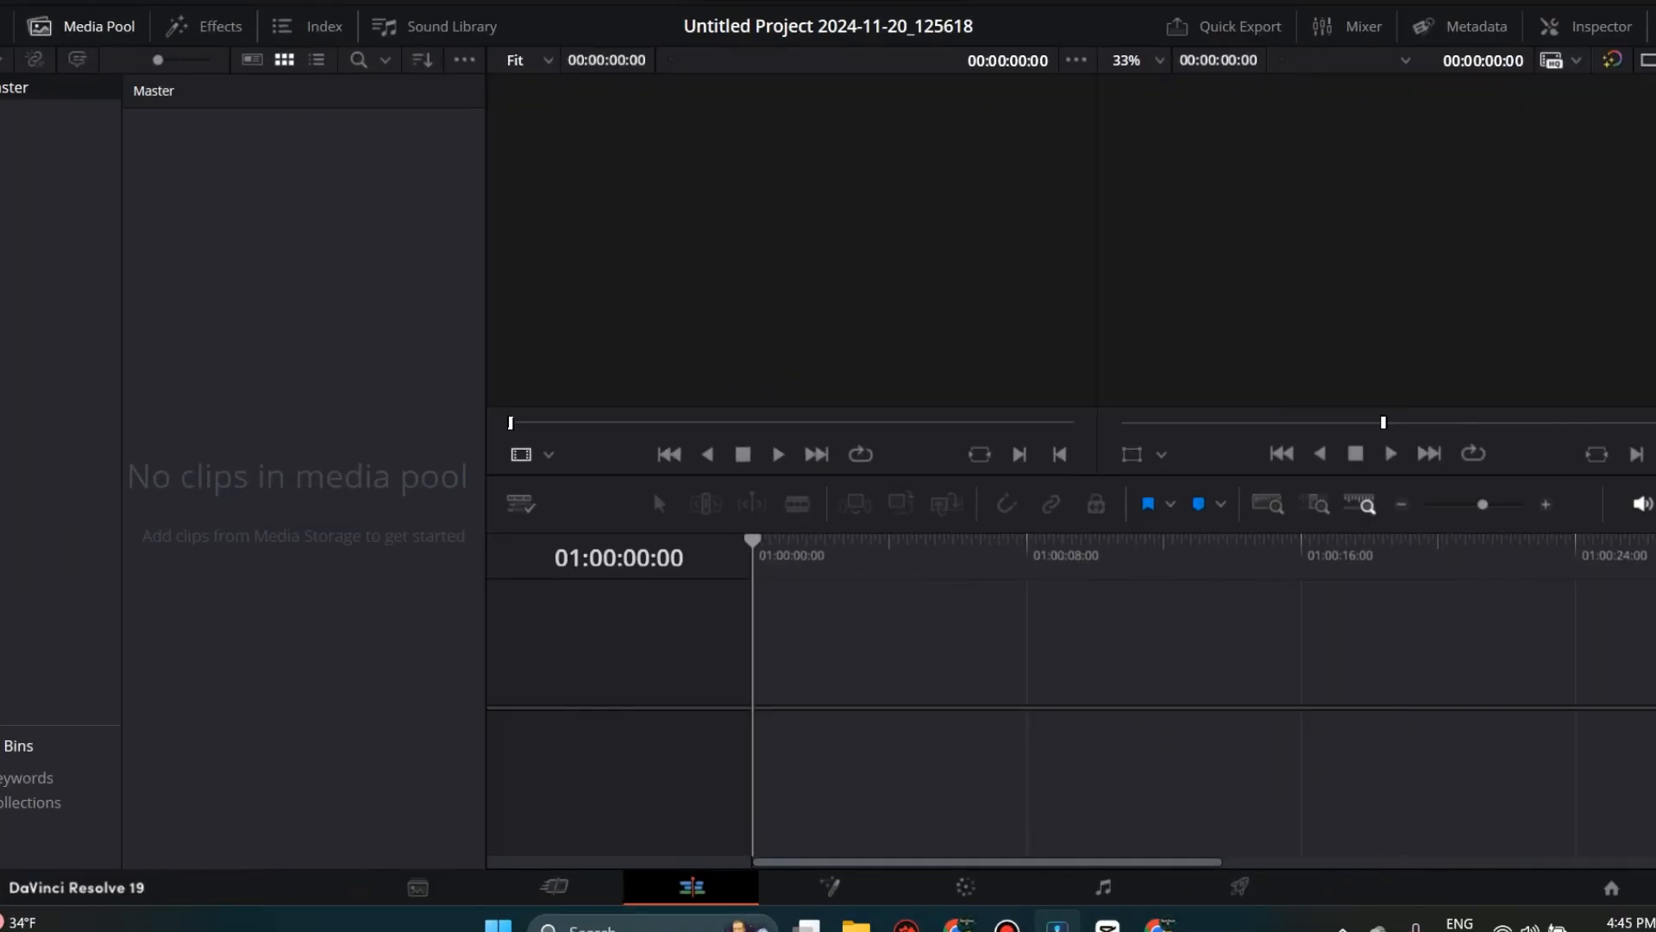
# - Import Untitled (6) and Add a heading from the Downloads folder into the Media Pool
pyautogui.click(856, 927)
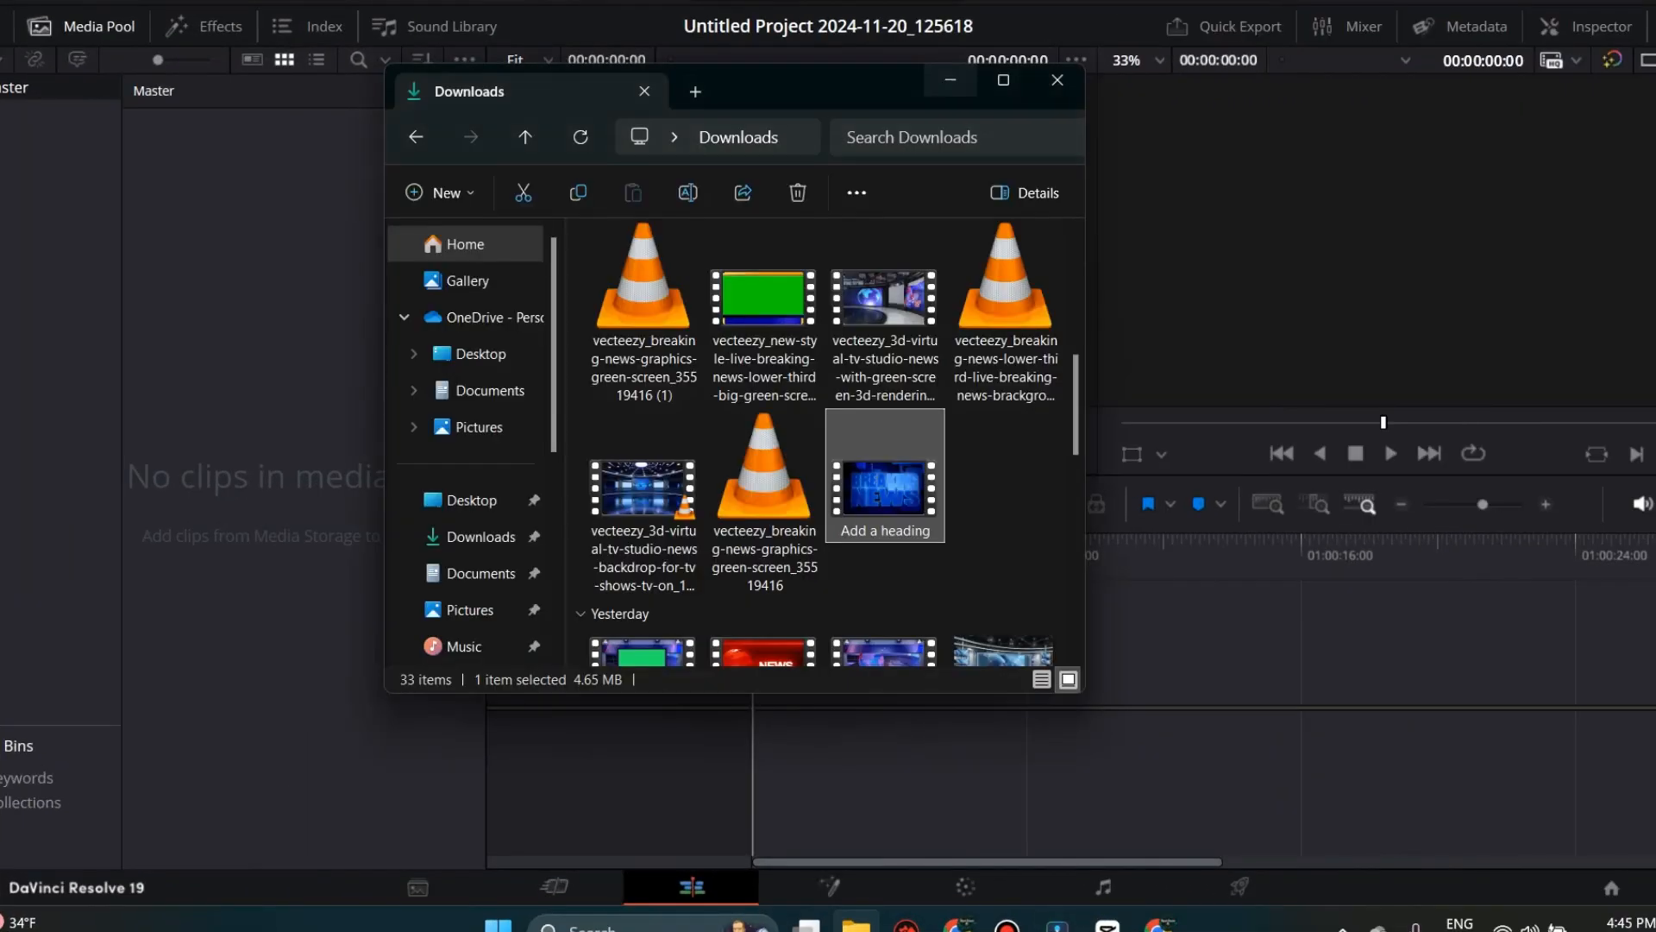
pyautogui.click(762, 486)
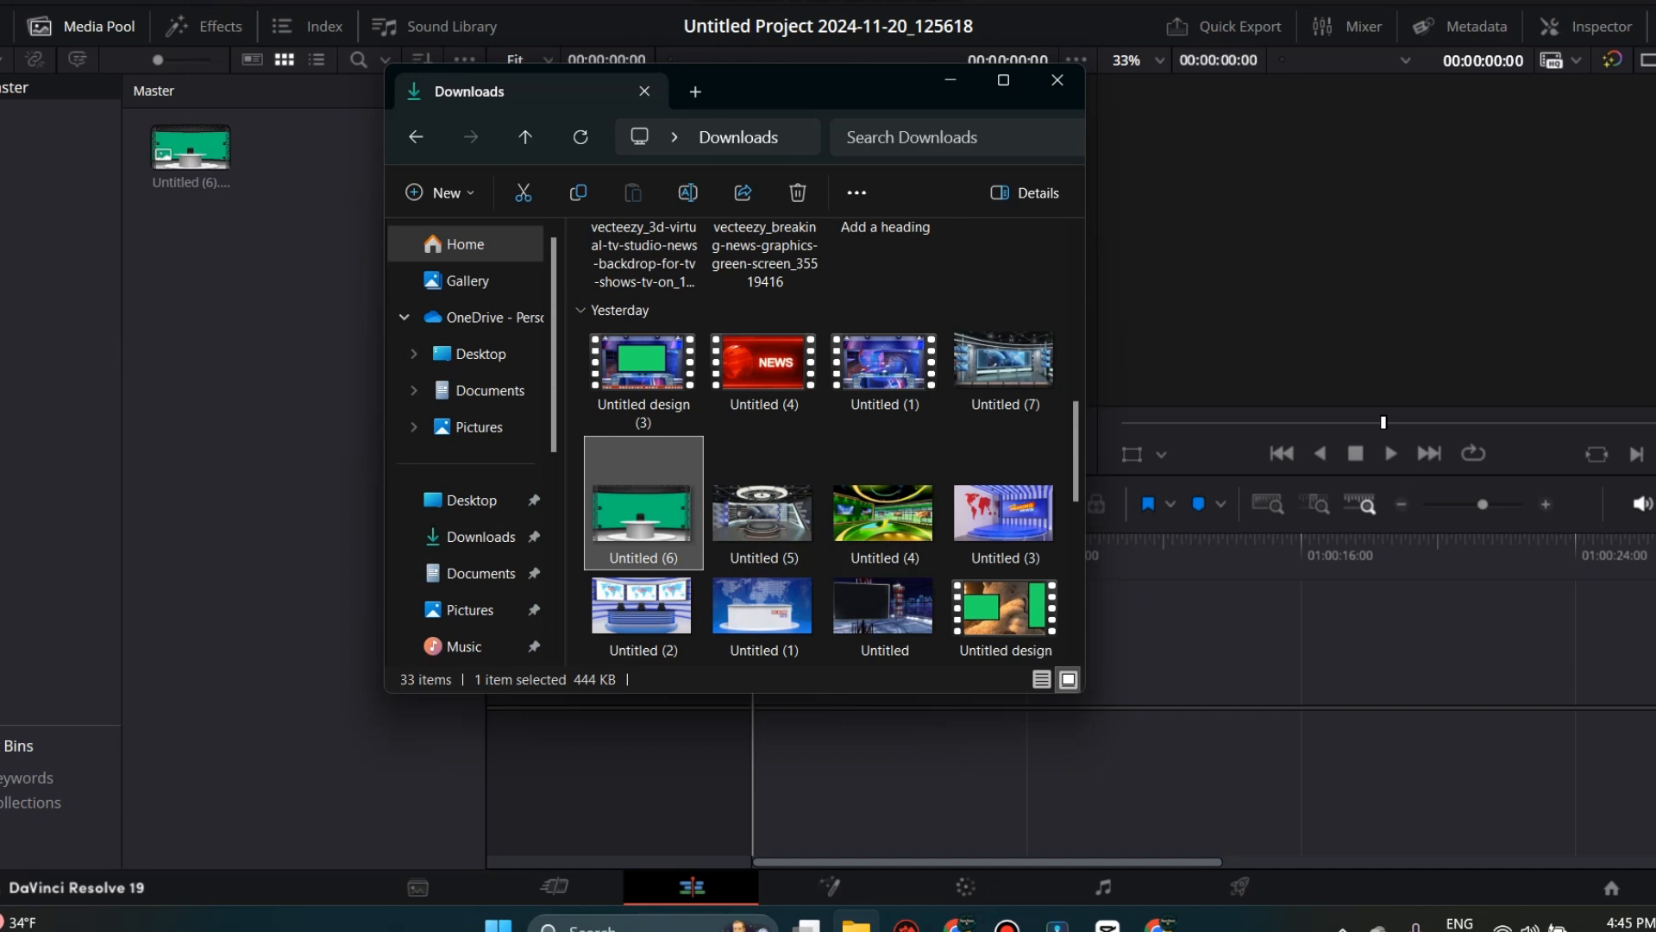
pyautogui.scroll(3)
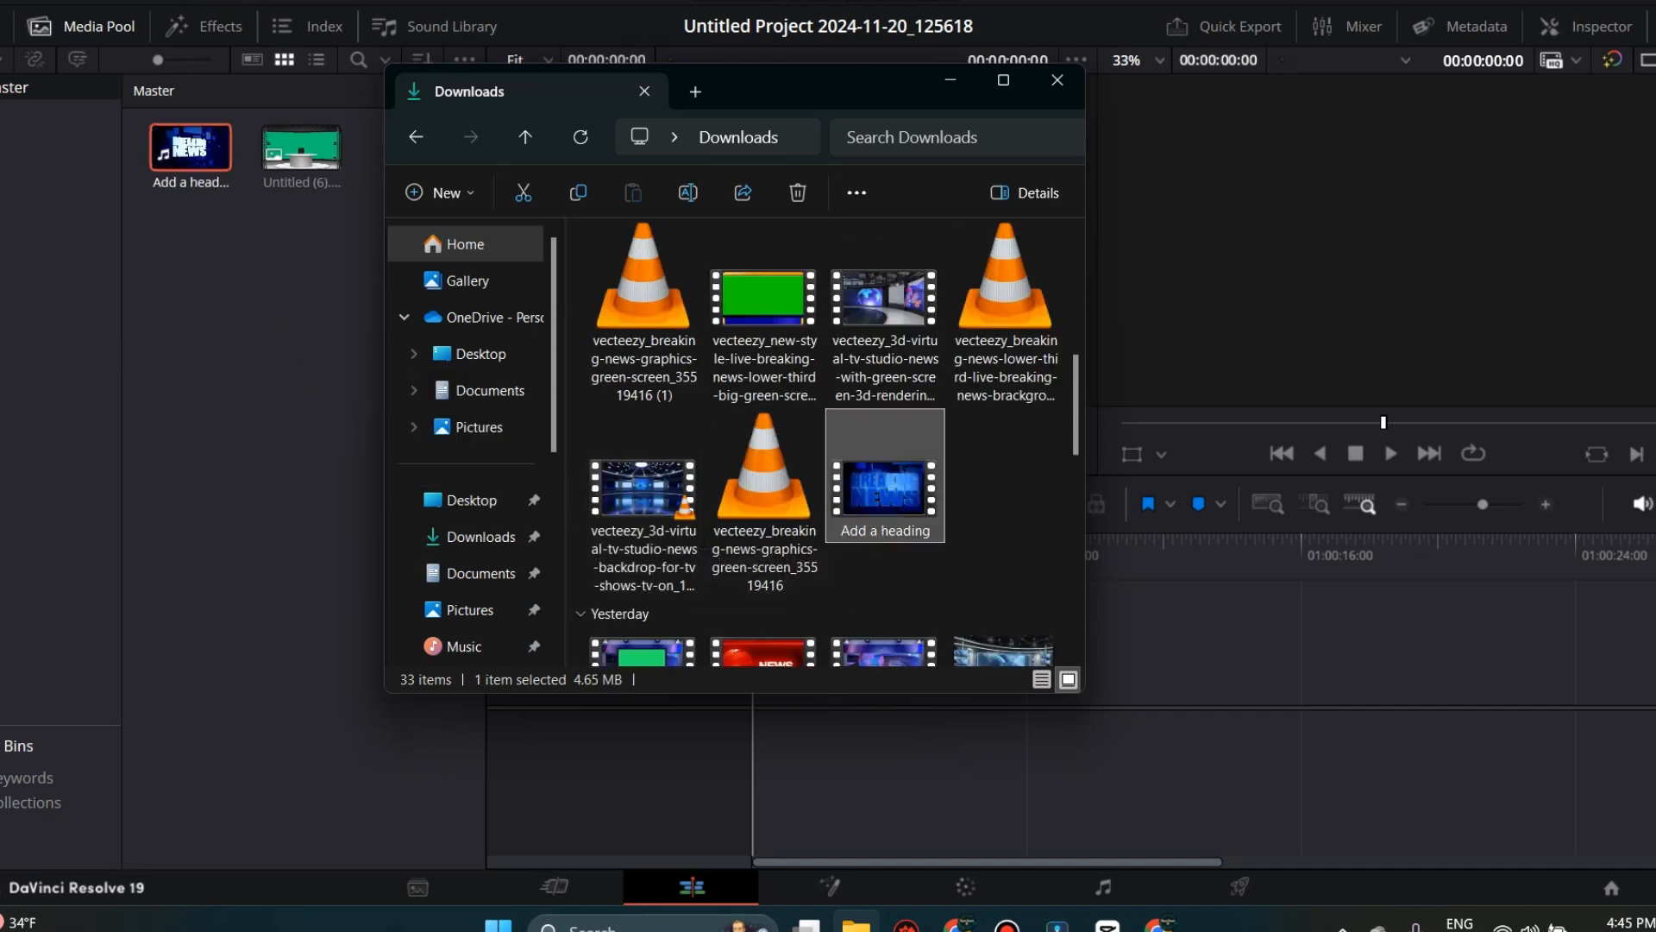
pyautogui.click(1055, 79)
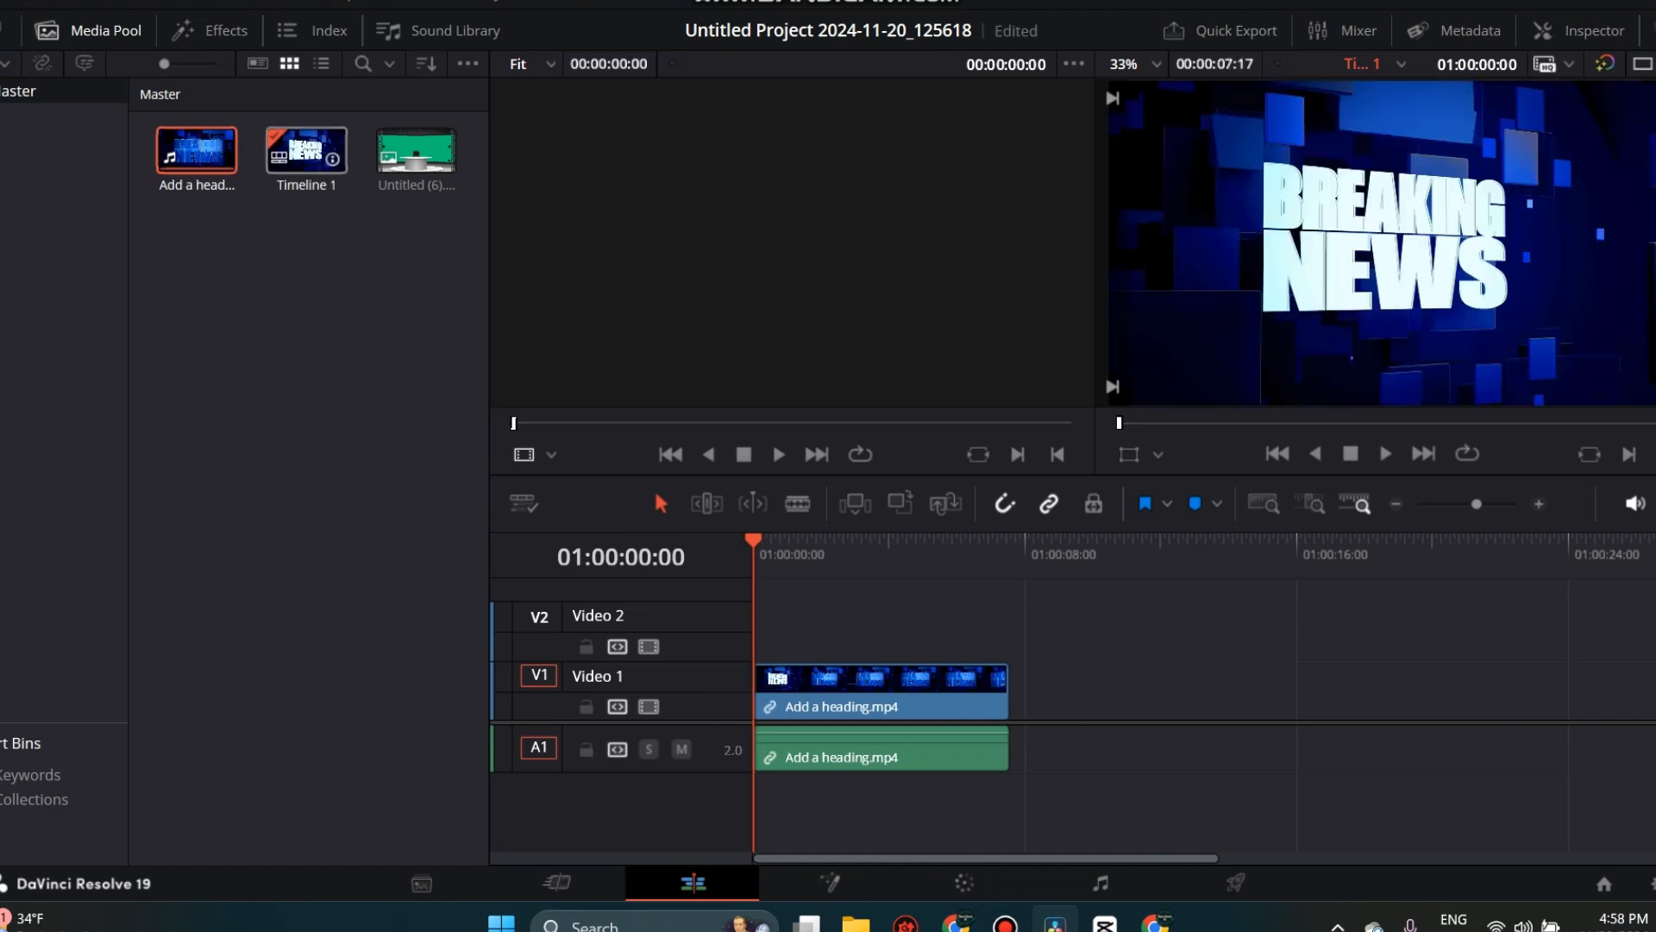
# - Put Add a heading.mp4 on Video 1 and Untitled (6).png on Video 2 above it
pyautogui.click(415, 149)
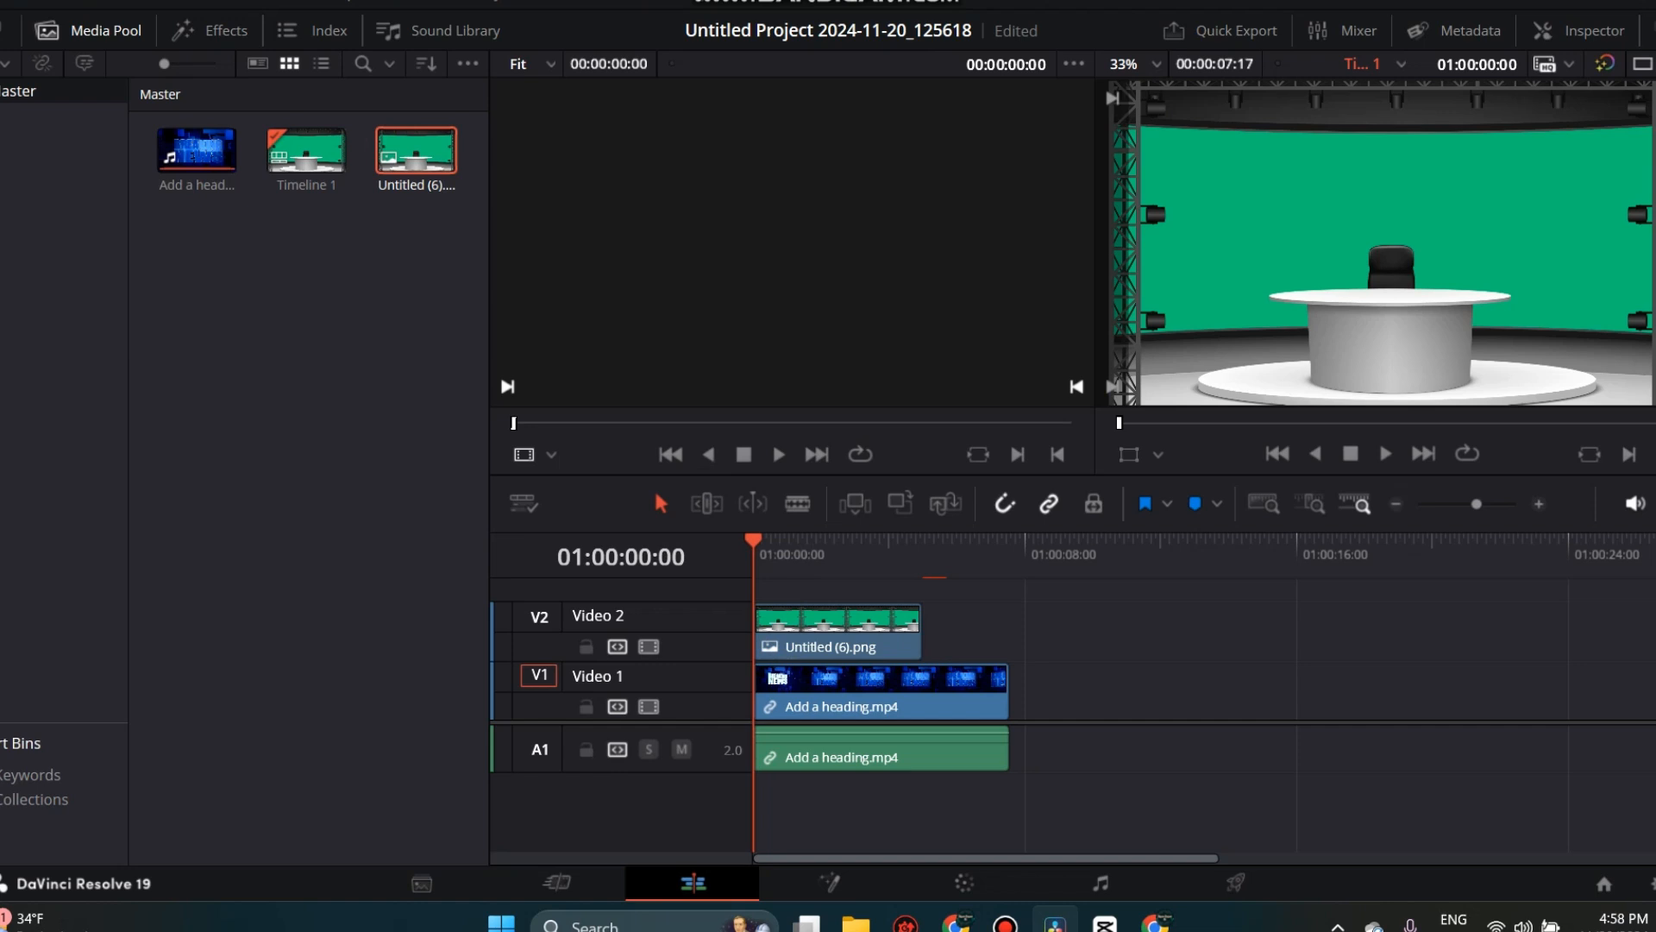
pyautogui.click(189, 145)
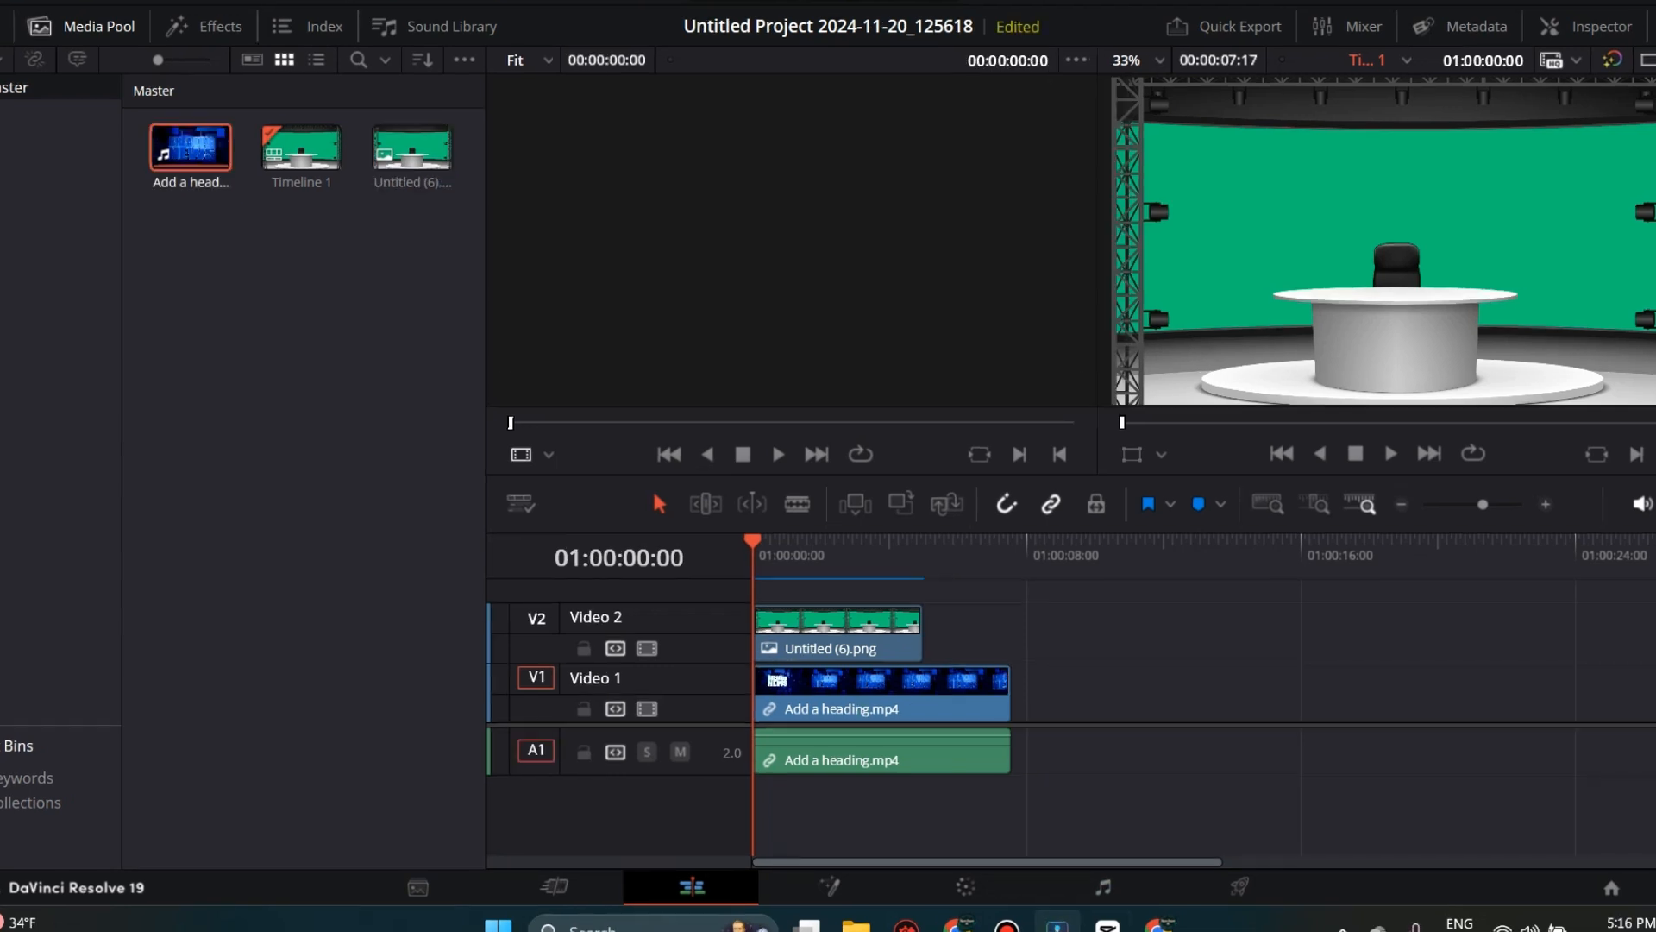
pyautogui.click(828, 886)
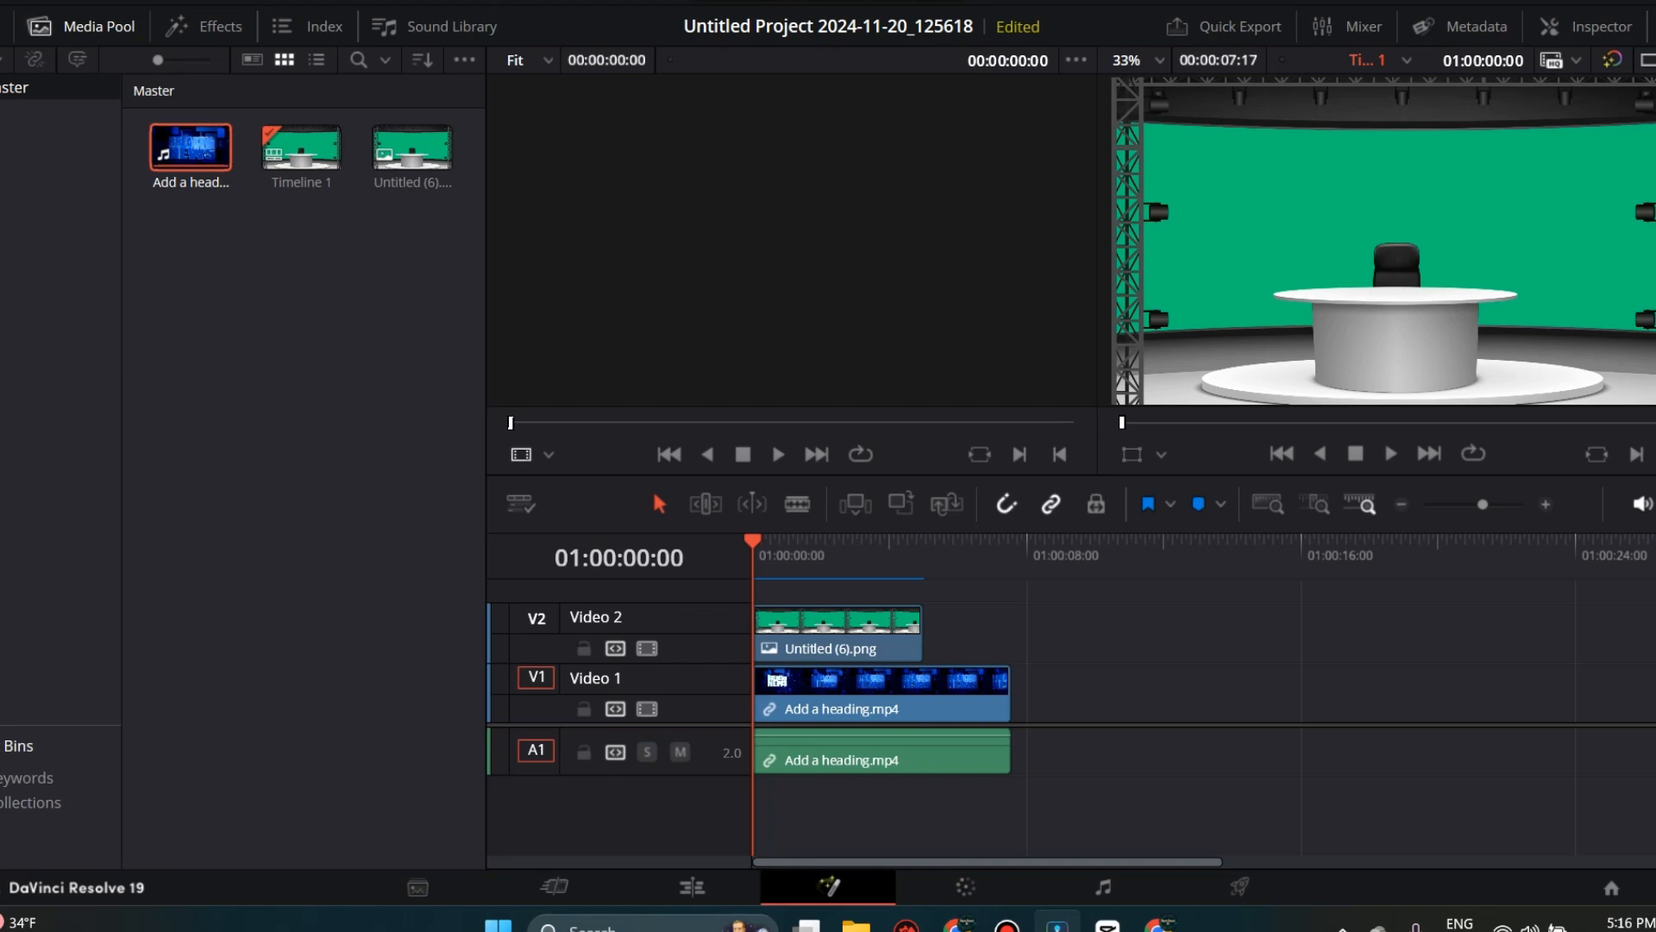
# - Open the desk image in Fusion and add a Delta Keyer node from Add Tool > Matte
pyautogui.click(827, 885)
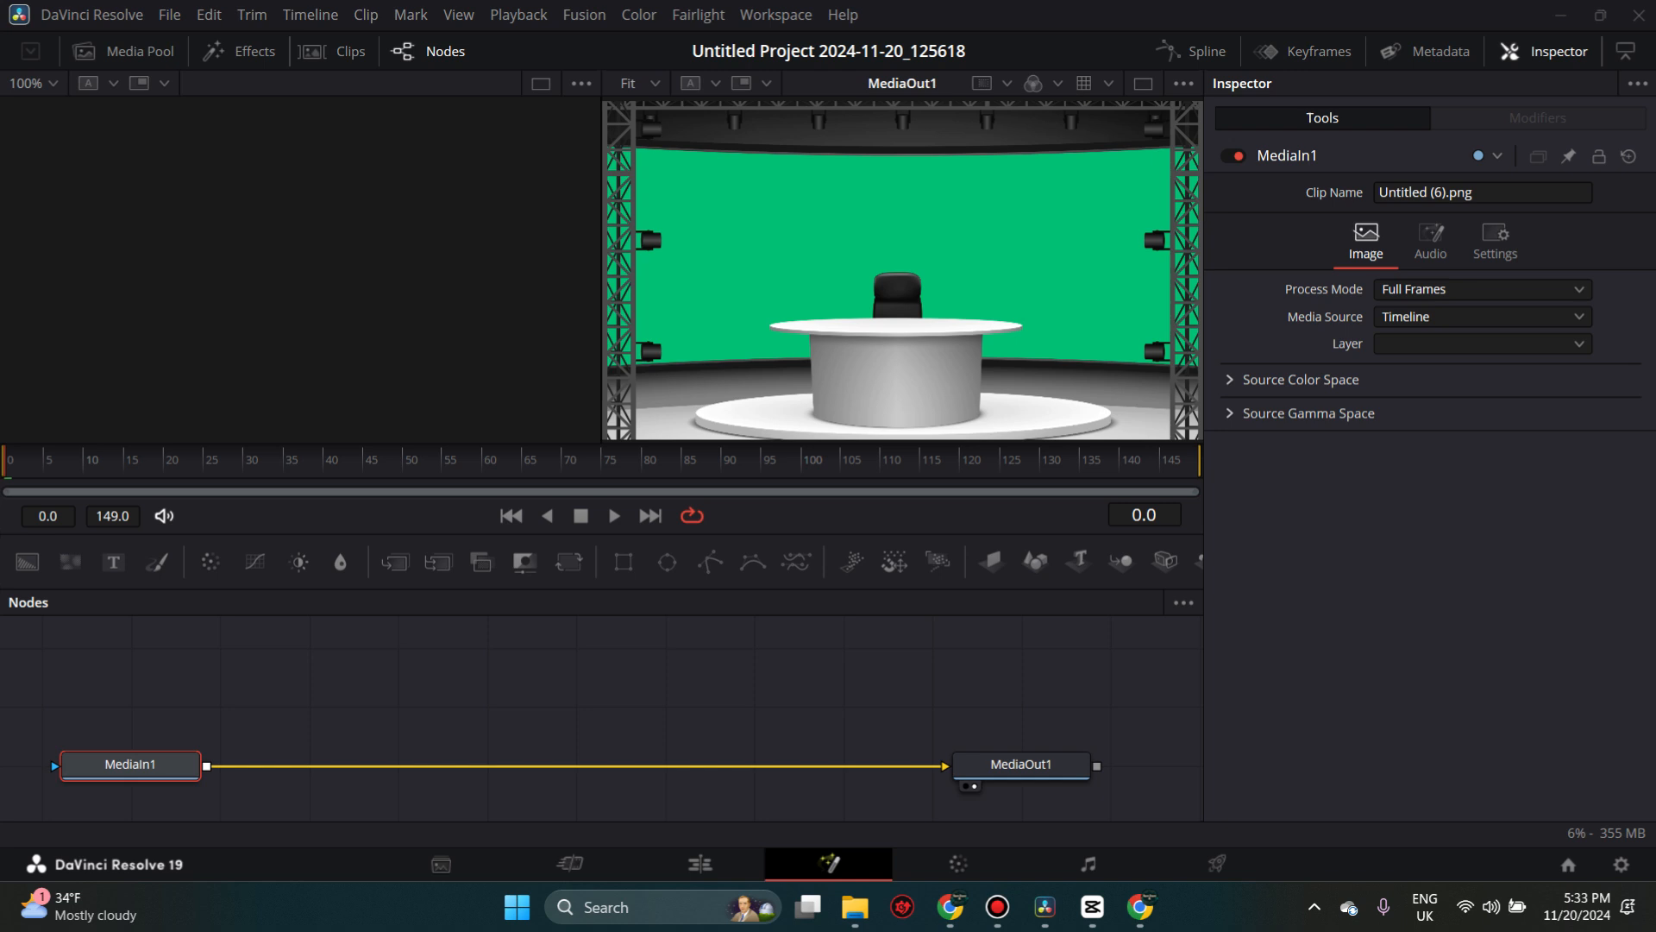
pyautogui.rightClick(370, 687)
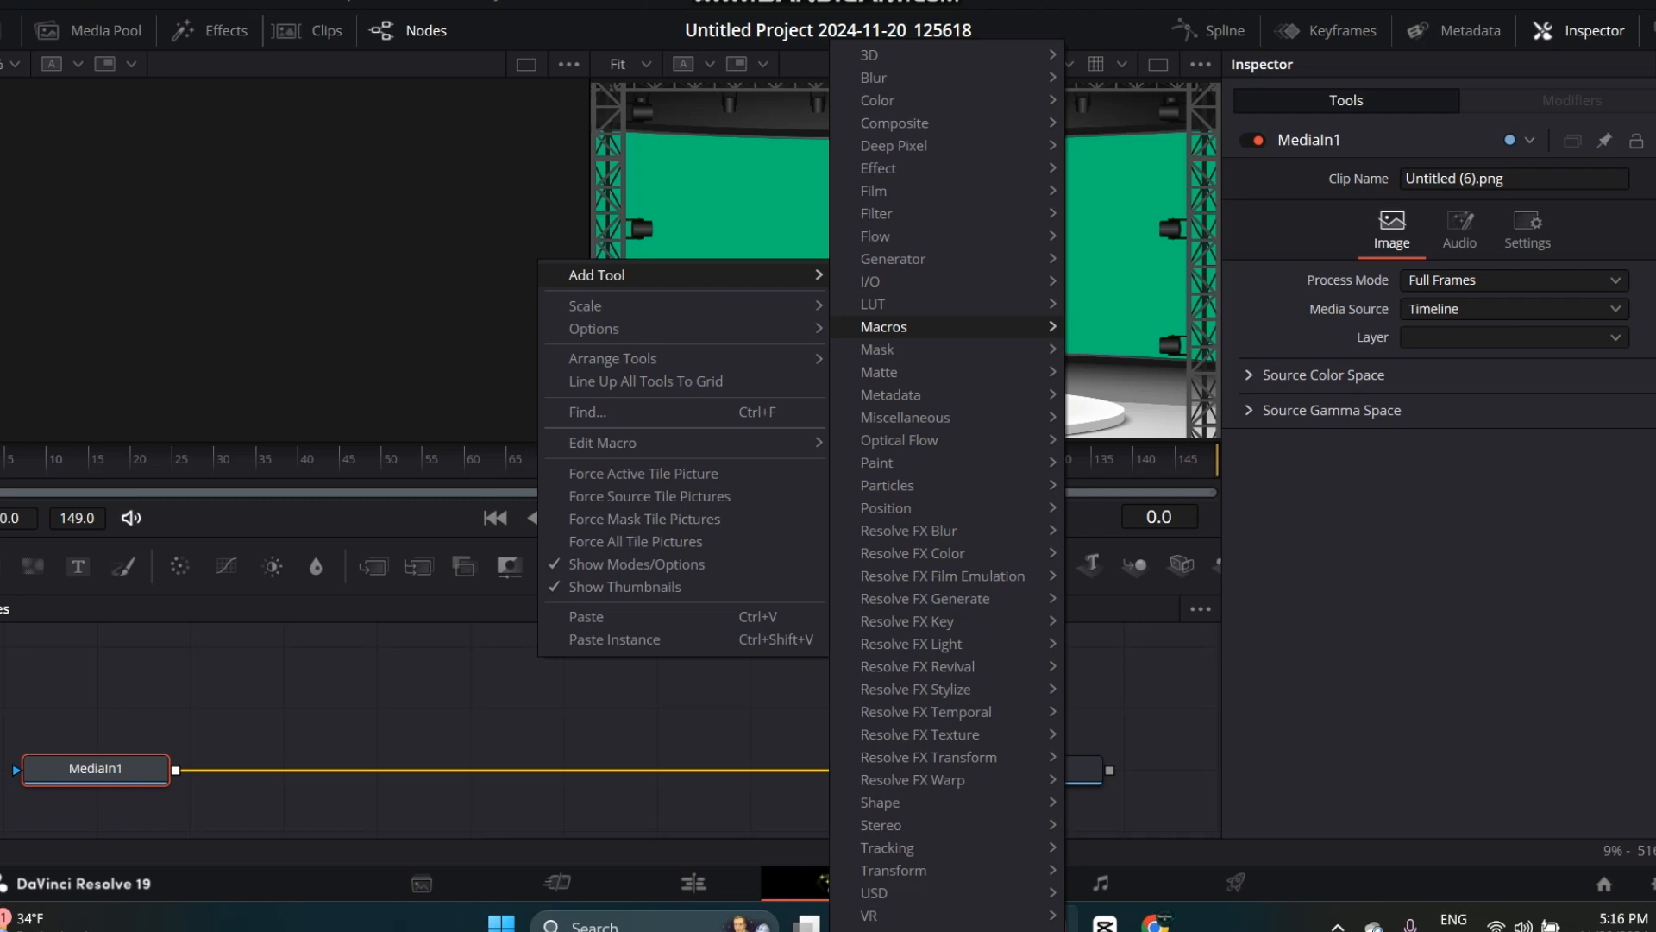
pyautogui.moveTo(879, 372)
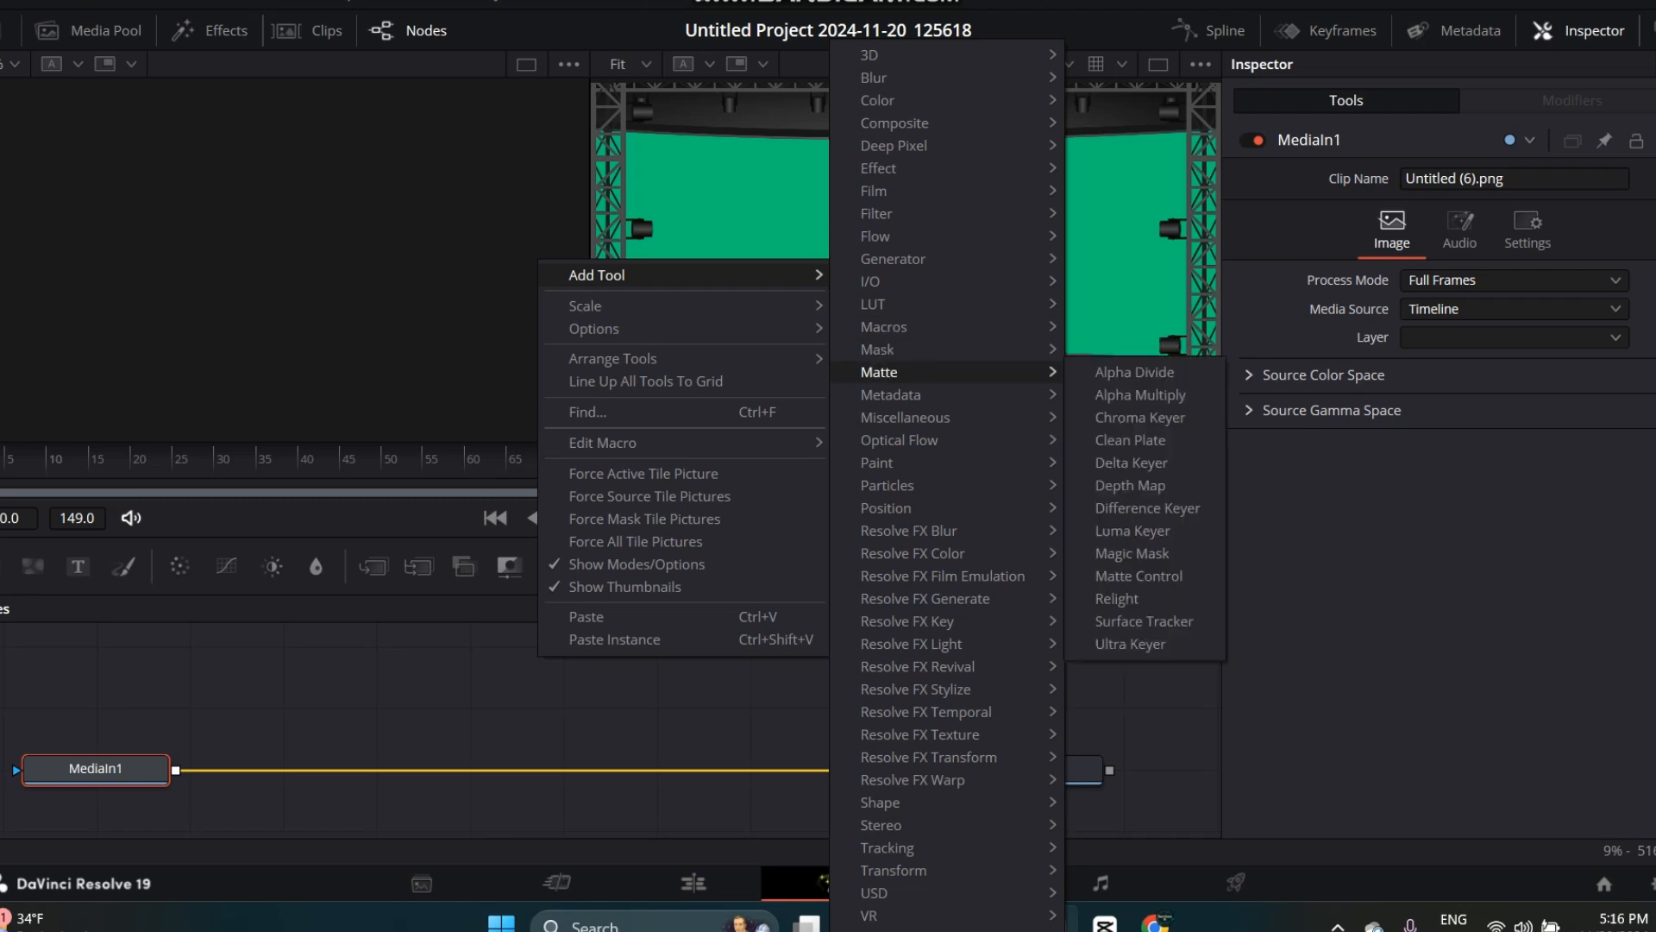
pyautogui.moveTo(1130, 463)
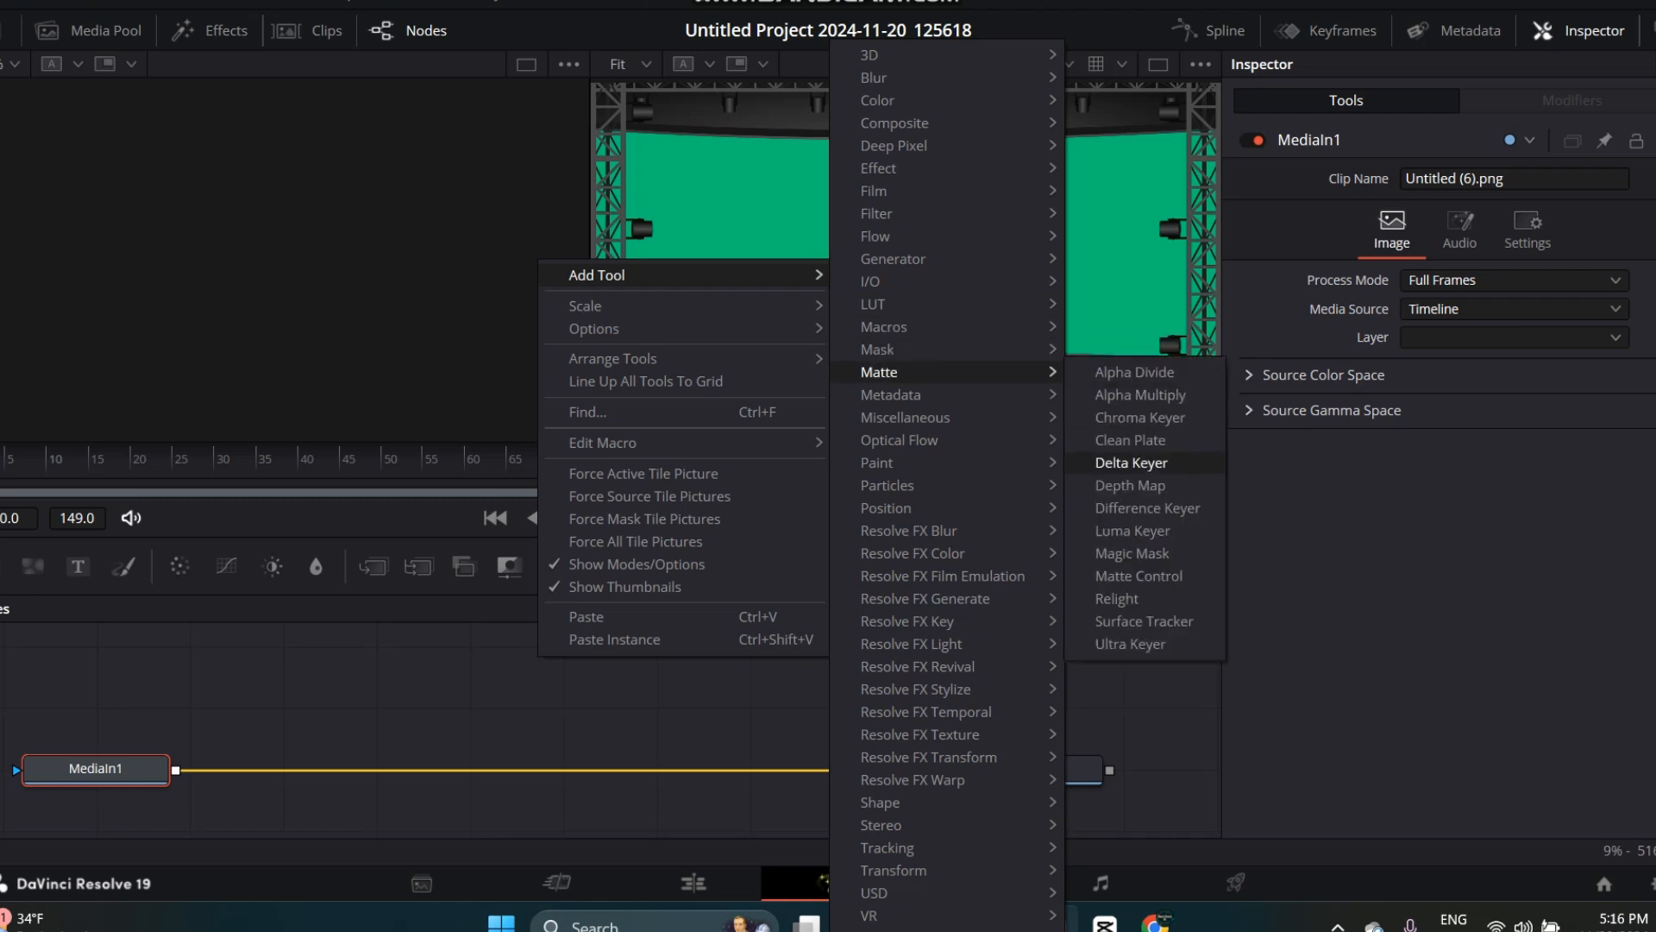
pyautogui.click(1130, 462)
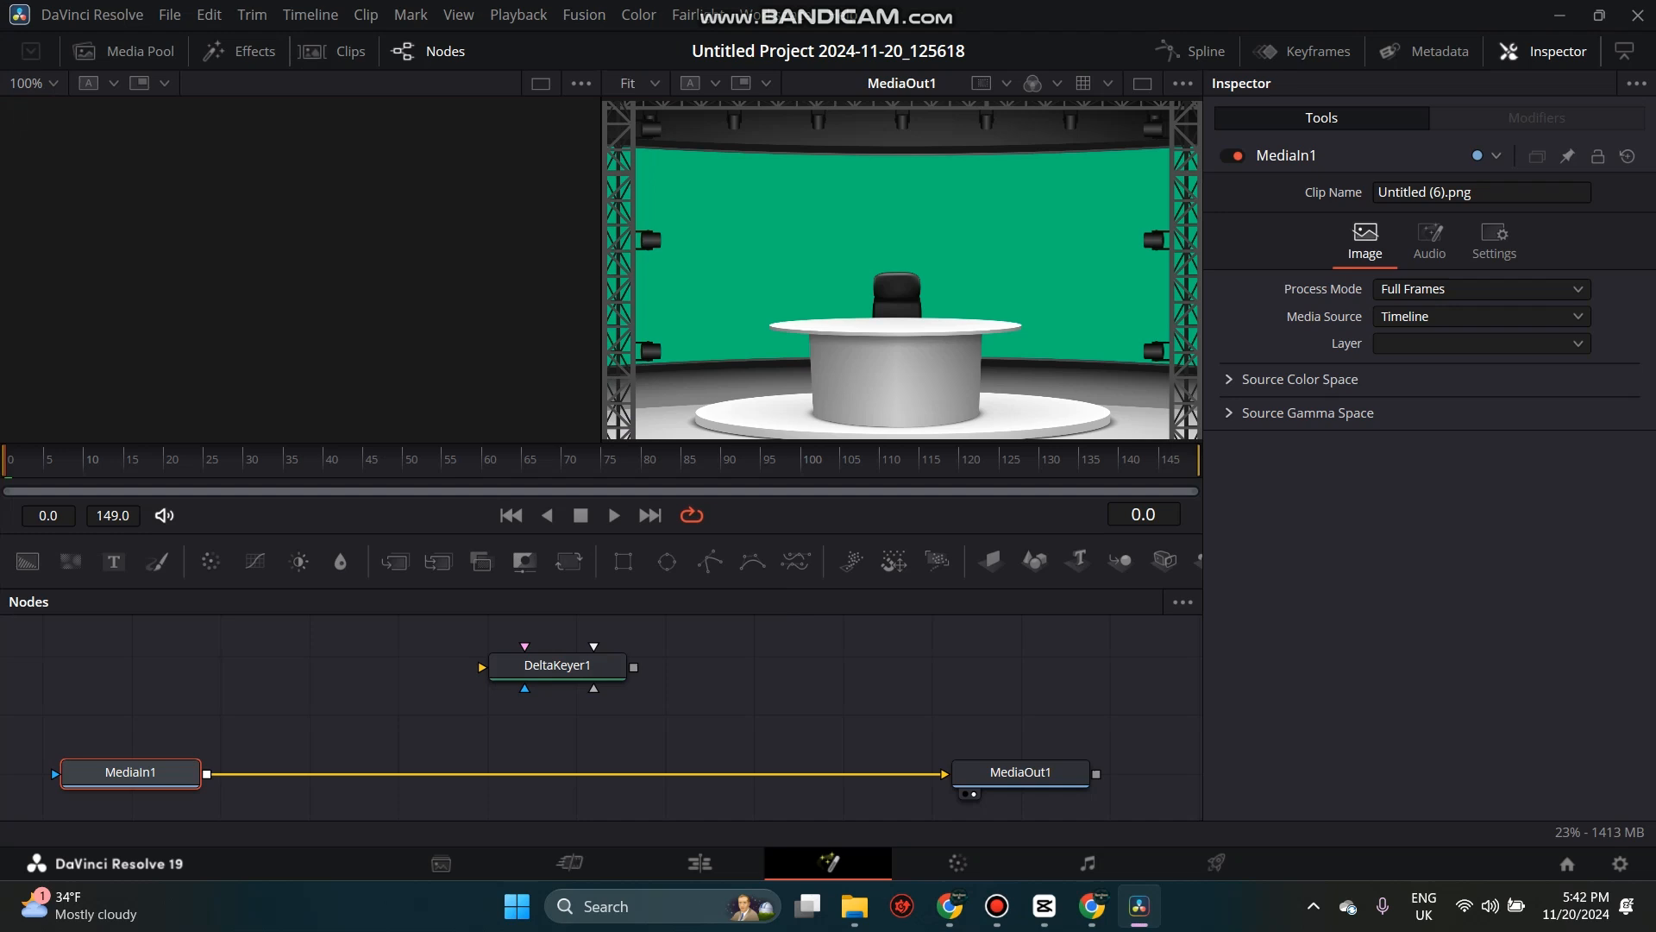
pyautogui.moveTo(477, 667)
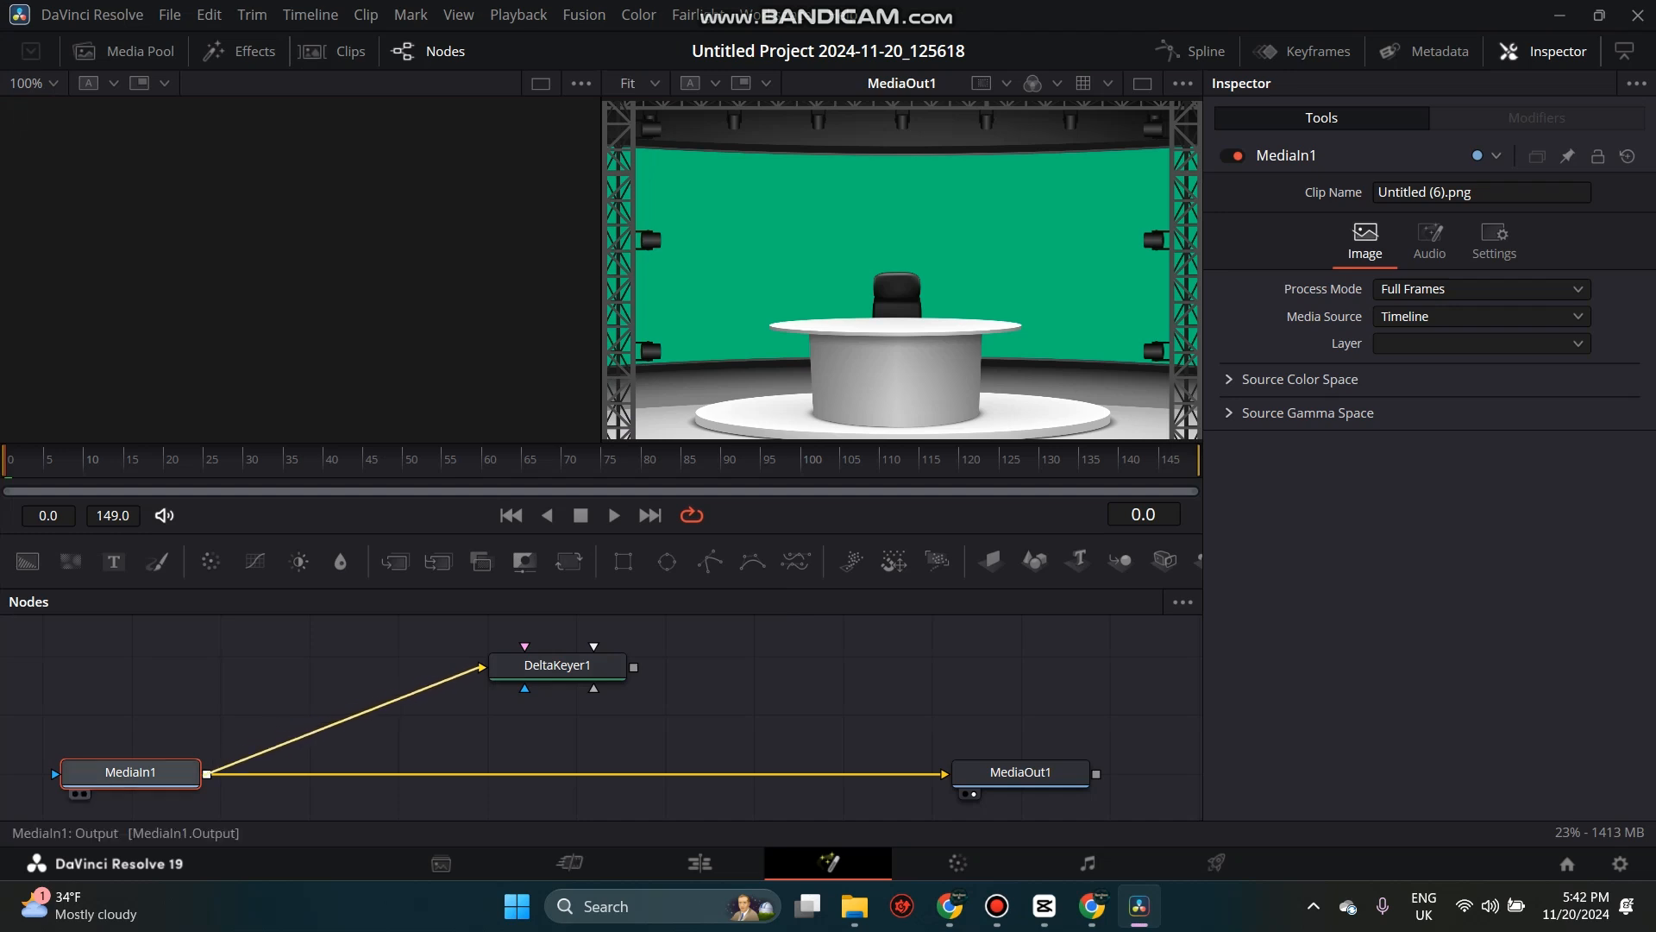
# - Wire MediaIn1 into DeltaKeyer1, and DeltaKeyer1 into MediaOut1
pyautogui.click(556, 665)
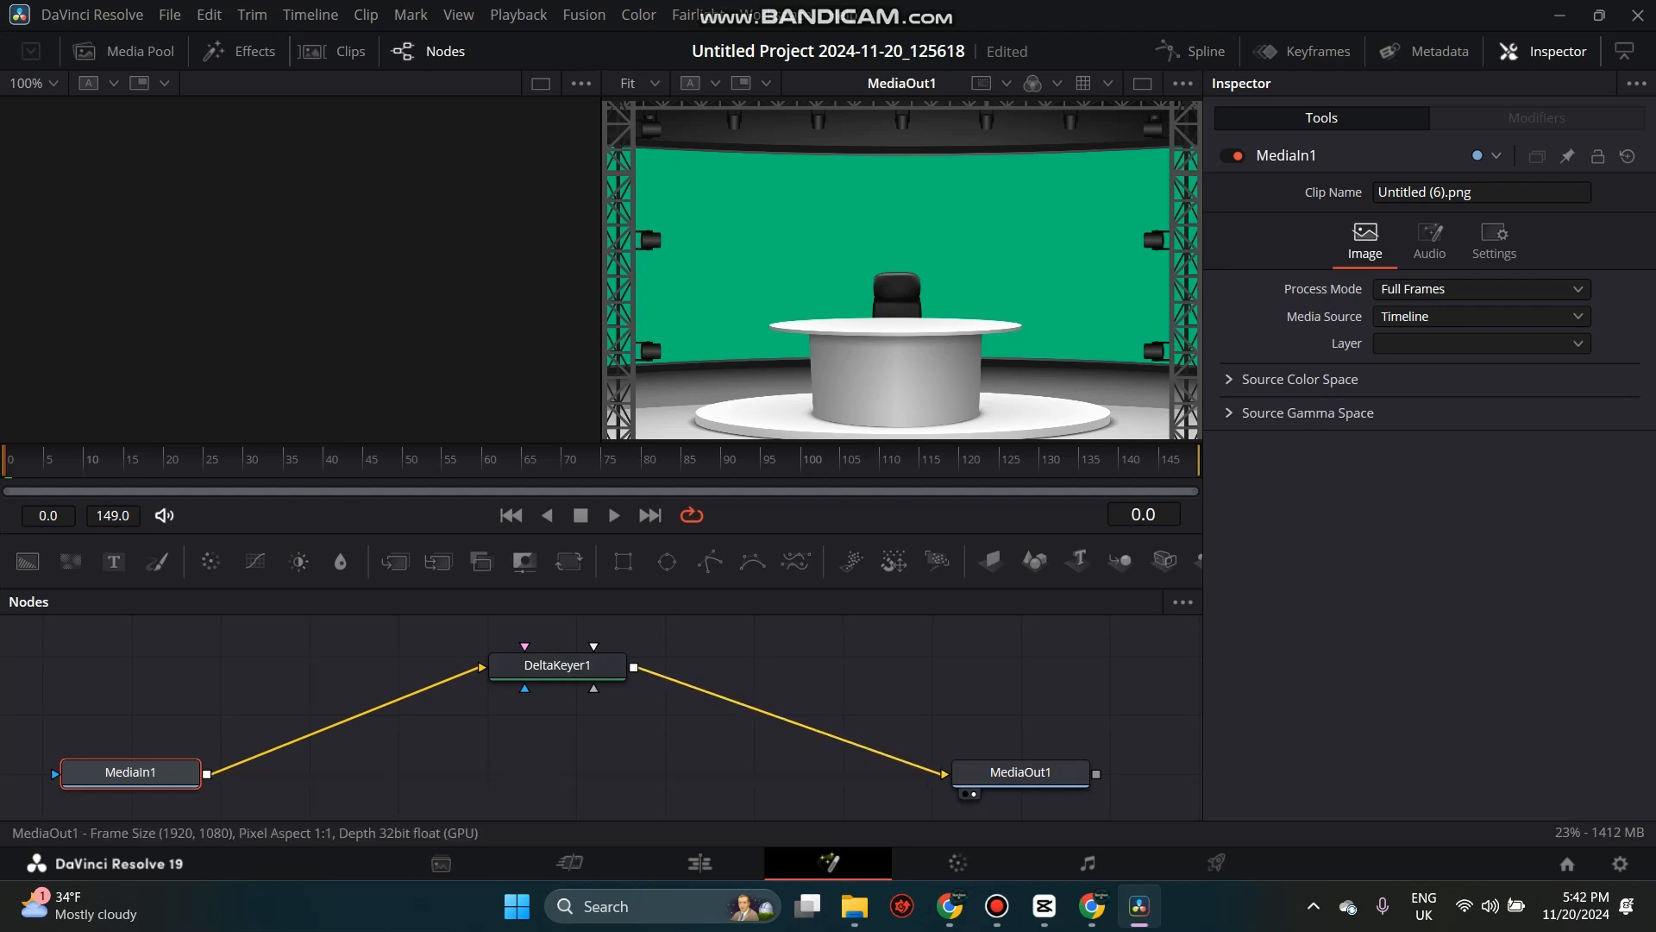
pyautogui.click(559, 664)
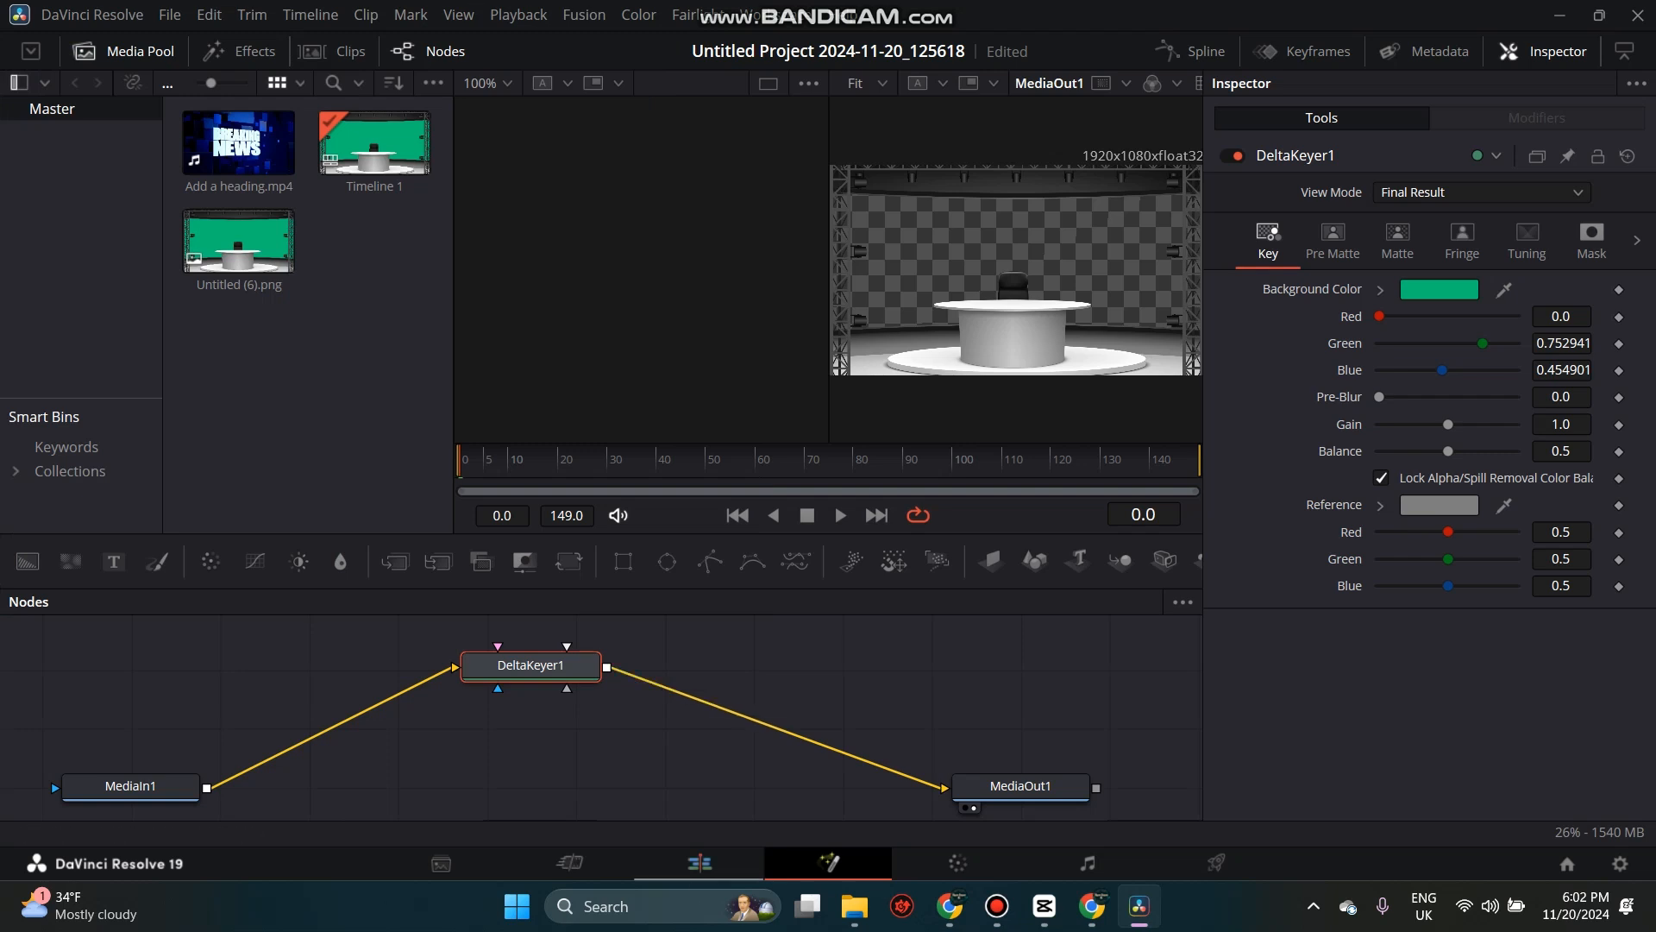
# - Sample the green backdrop as DeltaKeyer1's background color, then bring up the export settings
pyautogui.click(696, 863)
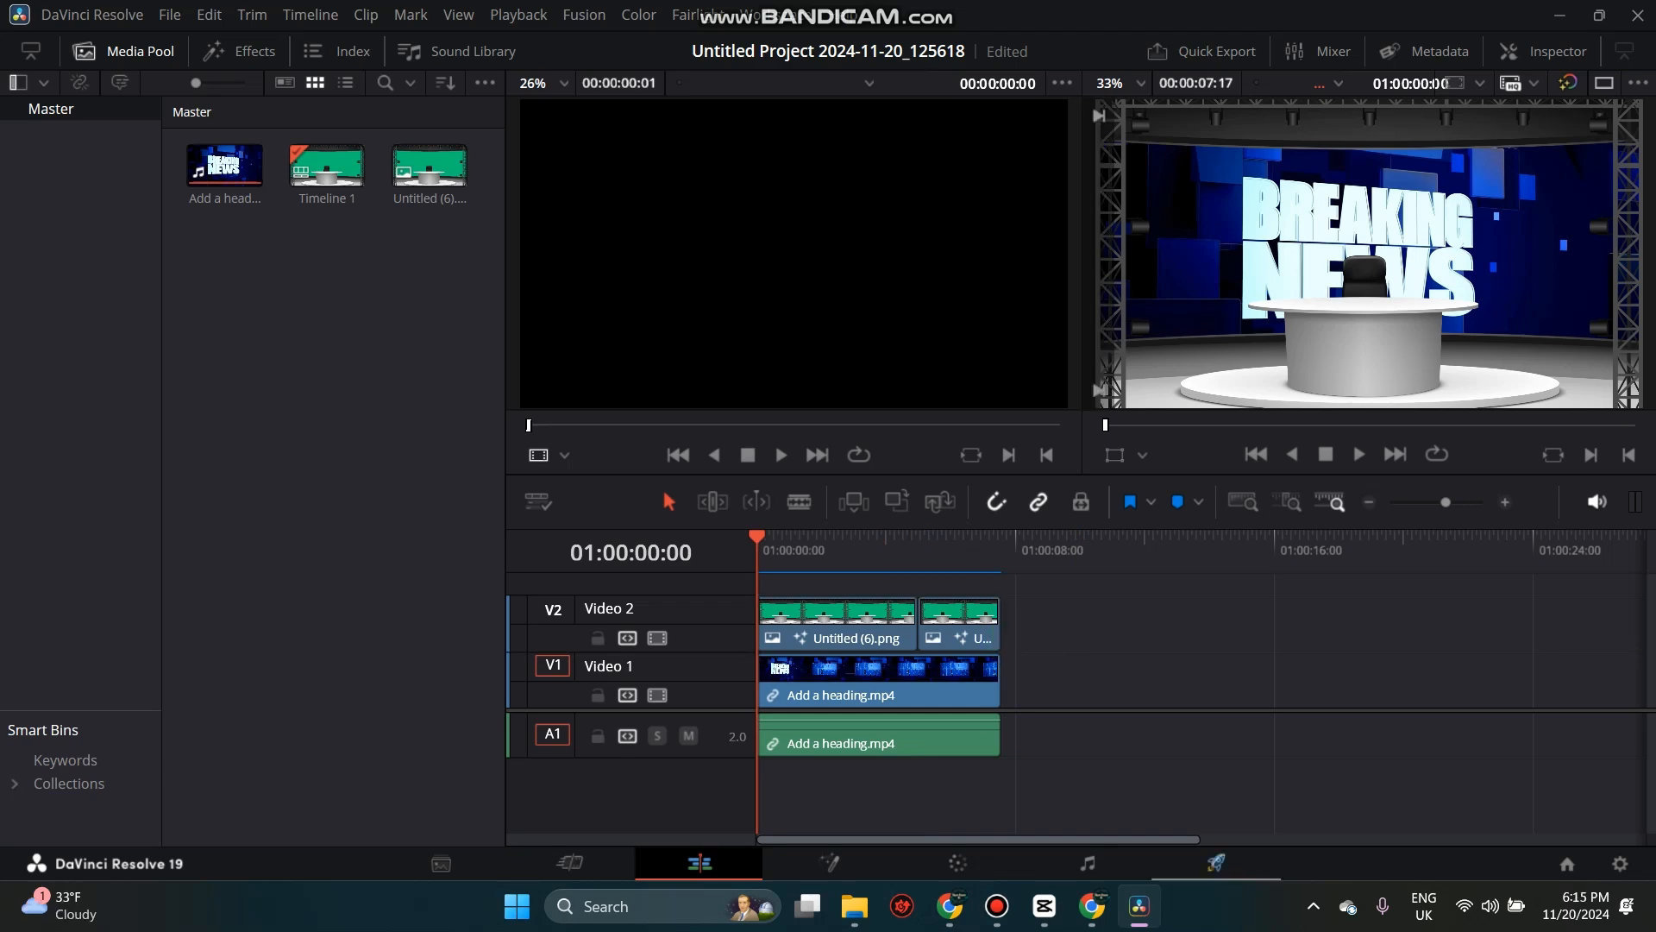
pyautogui.click(1215, 862)
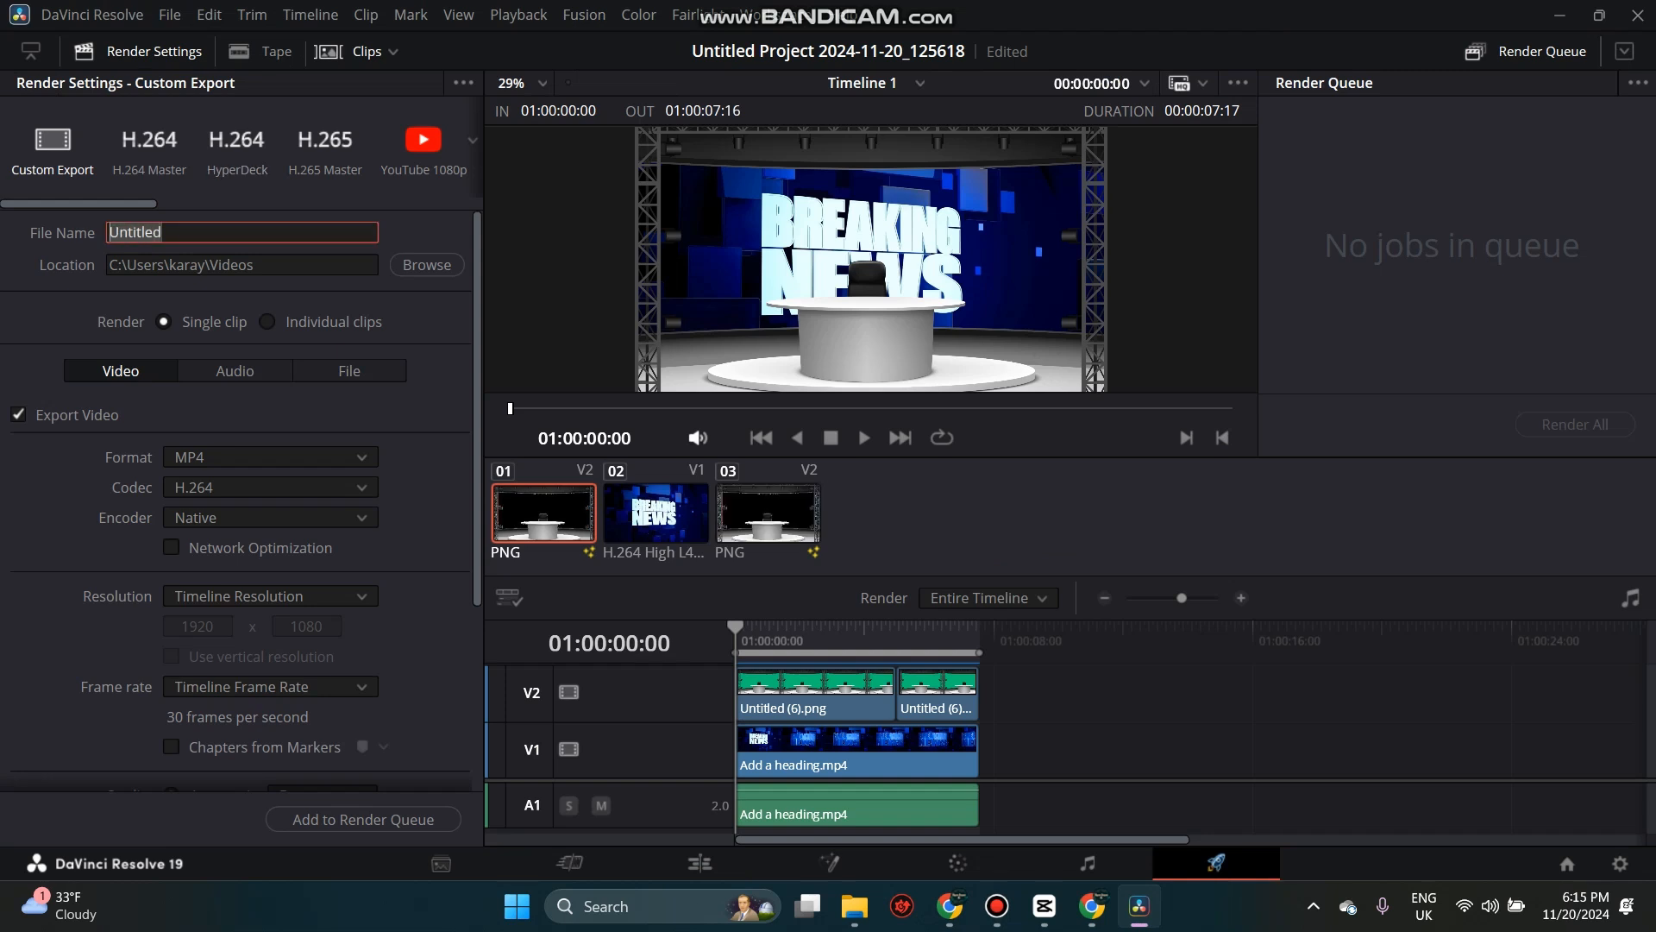
# - Render the timeline as News.mp4 into Videos and list the apps that can open it
pyautogui.write('News')
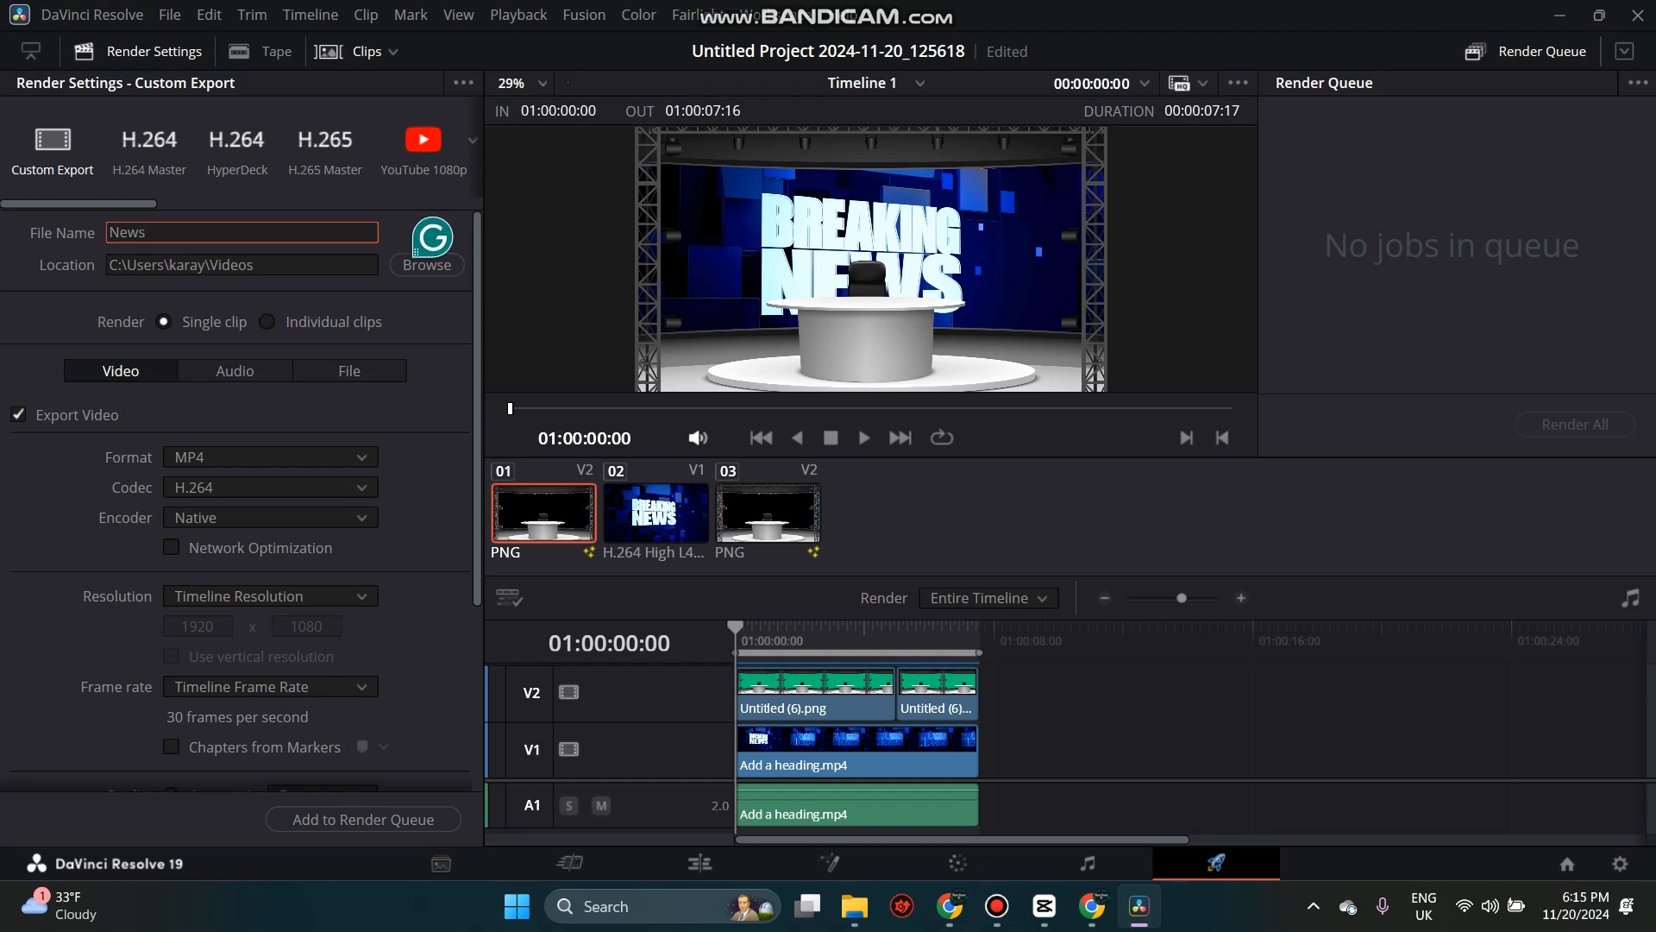
pyautogui.scroll(-3)
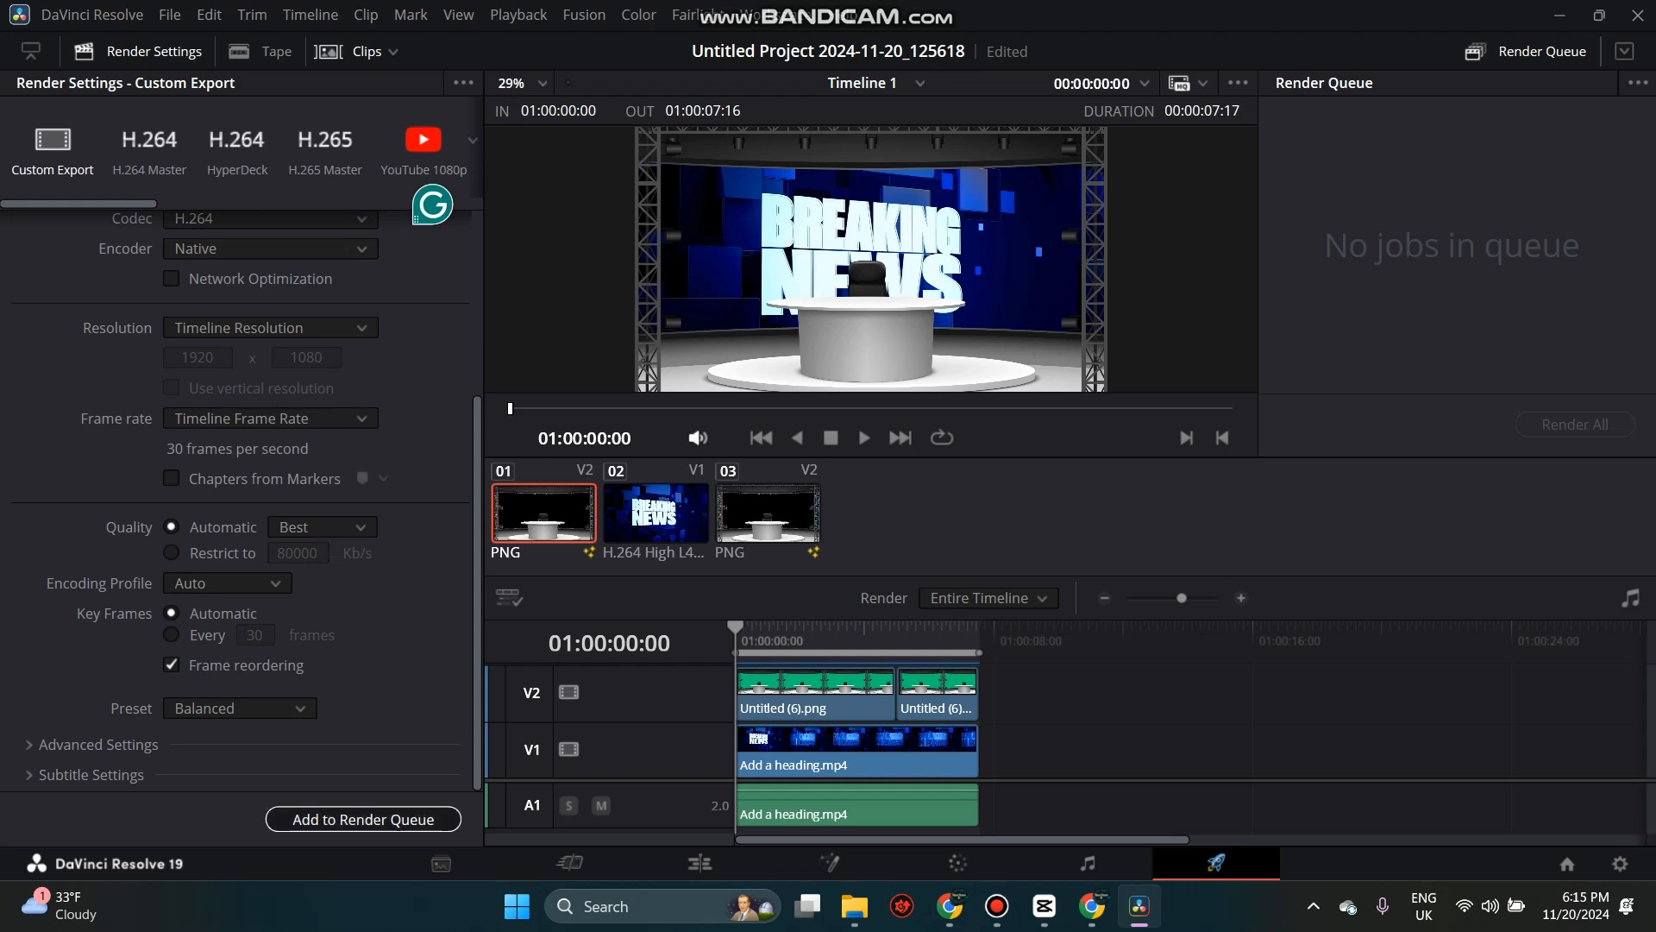
pyautogui.click(362, 818)
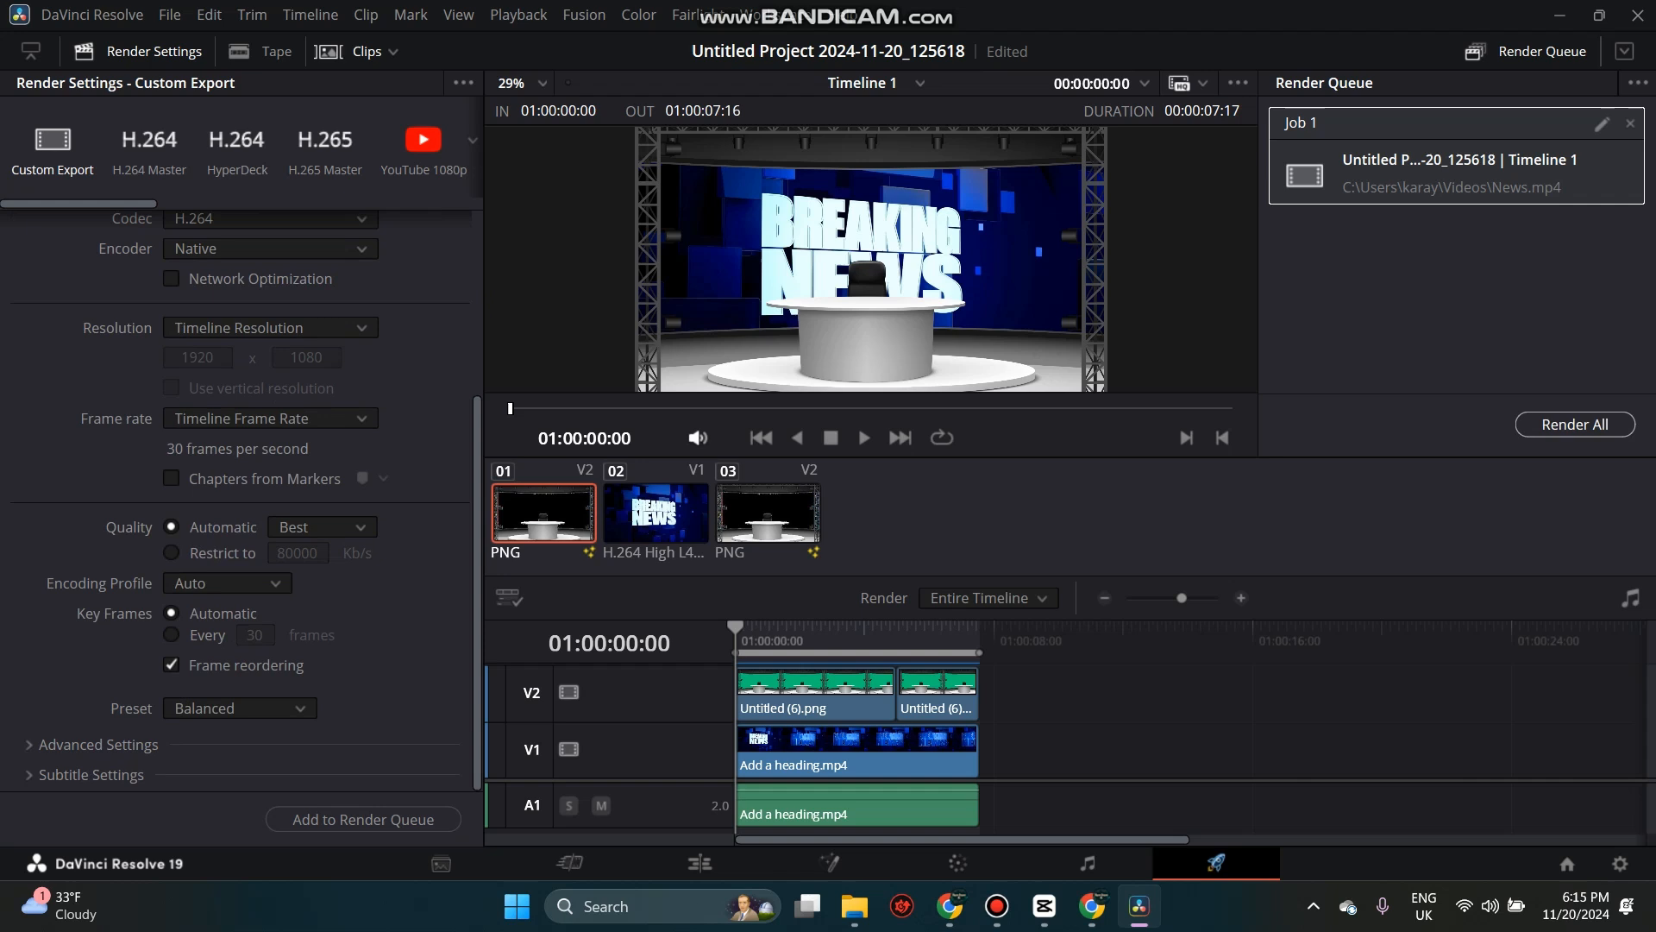
pyautogui.click(1574, 424)
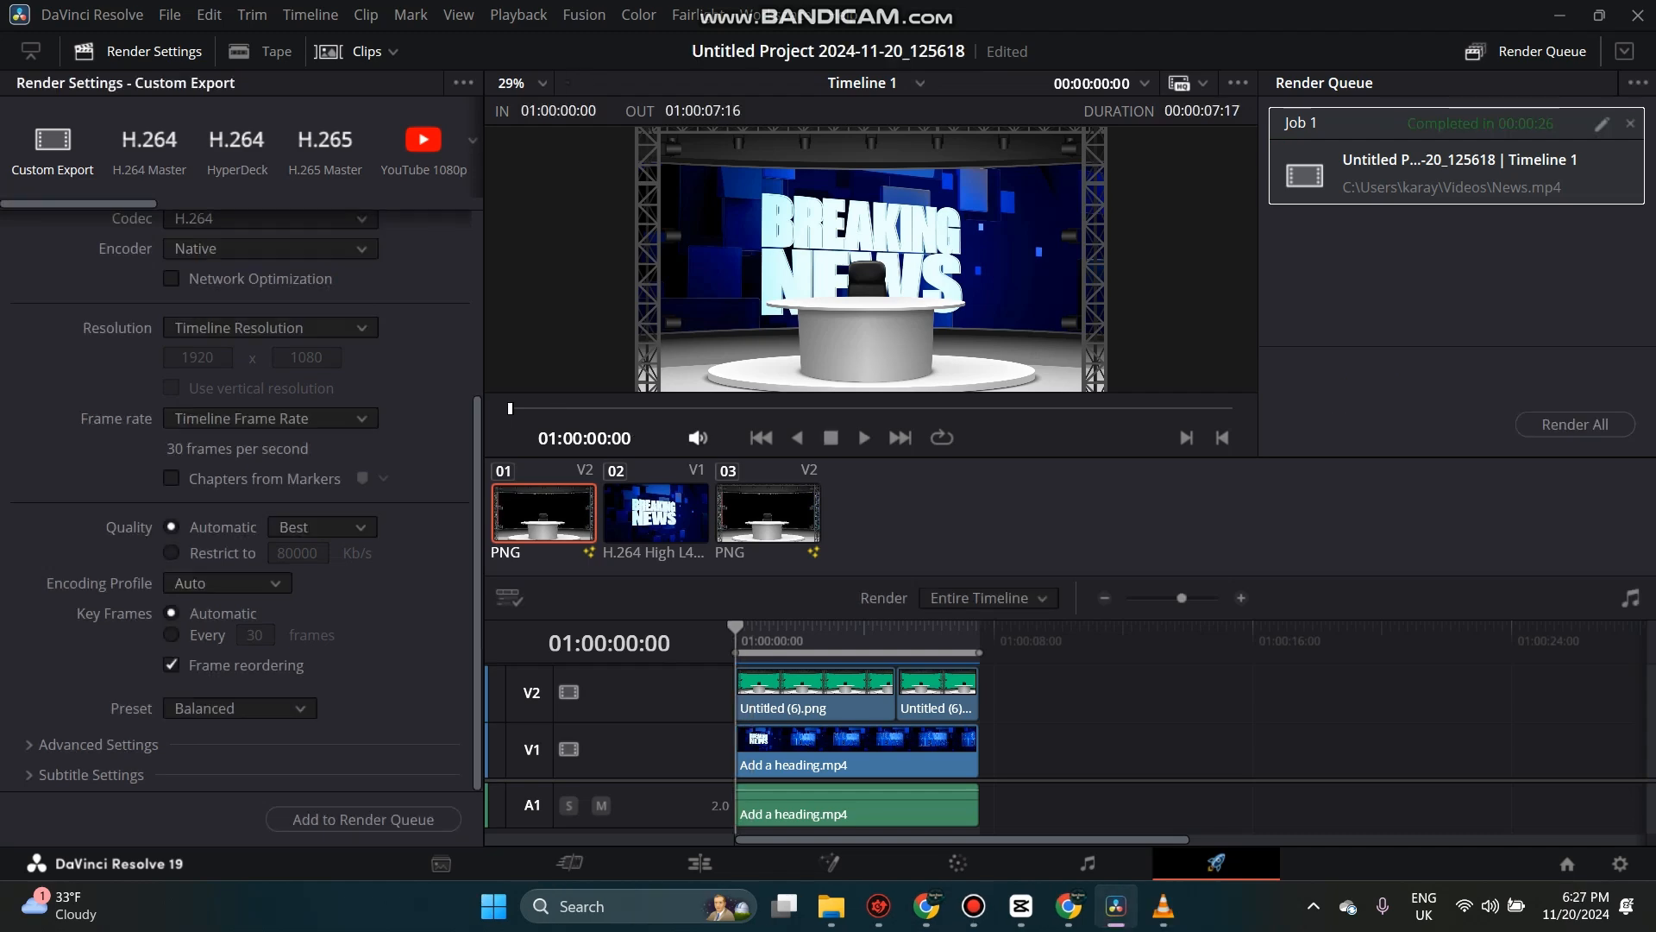
pyautogui.click(831, 905)
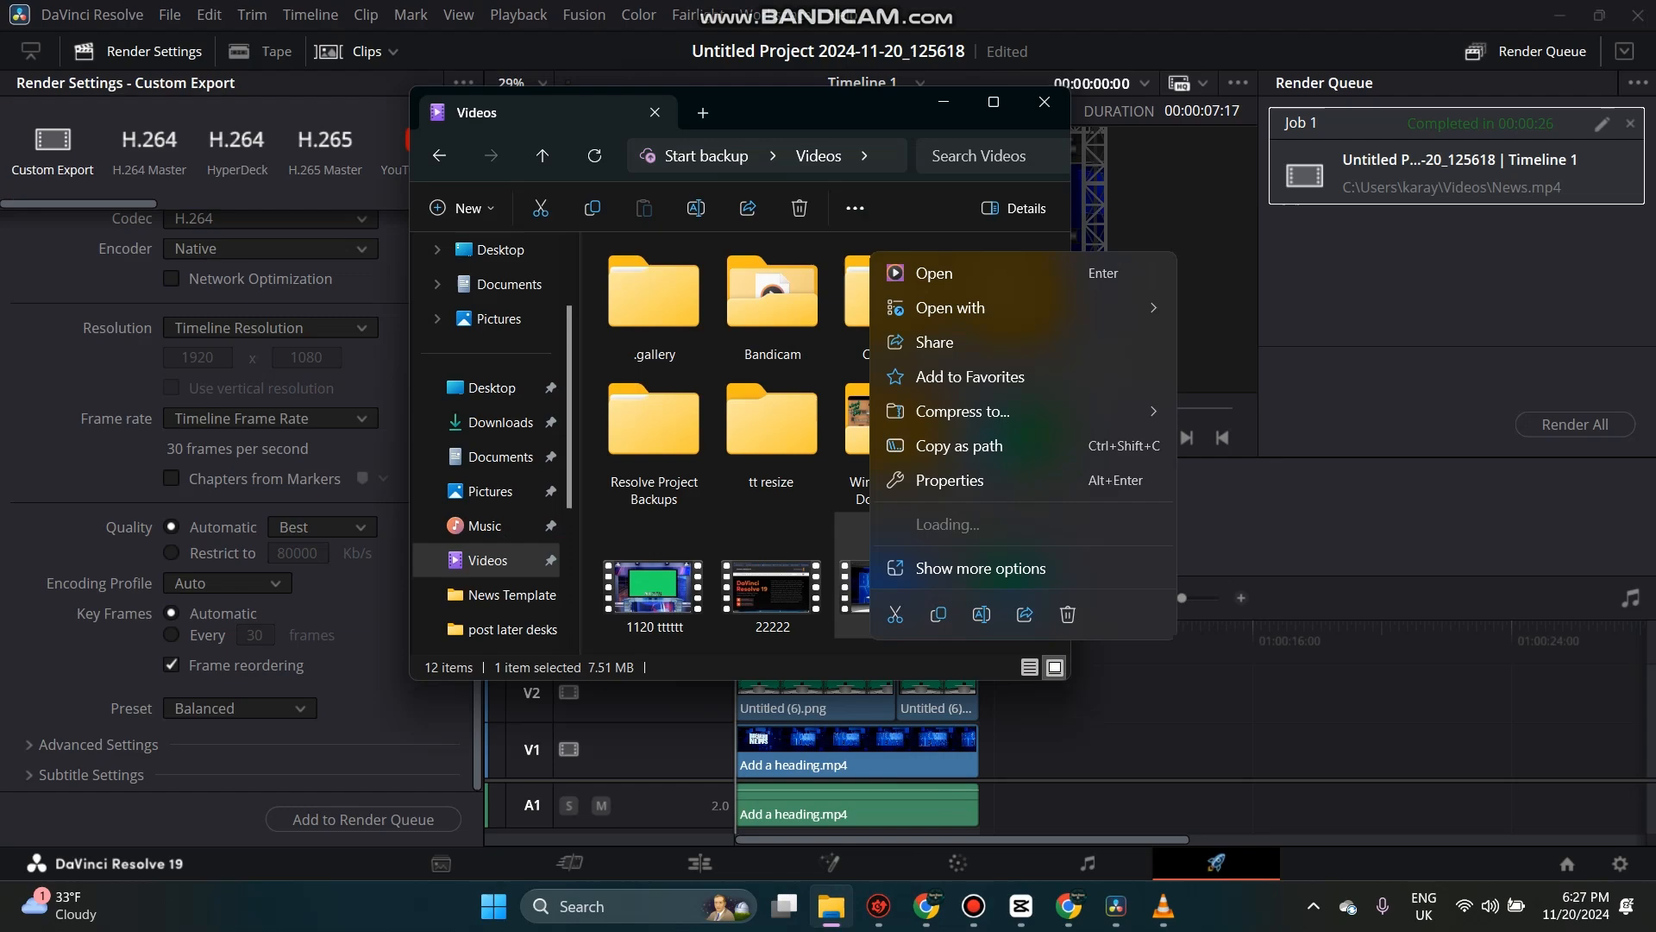
pyautogui.click(949, 307)
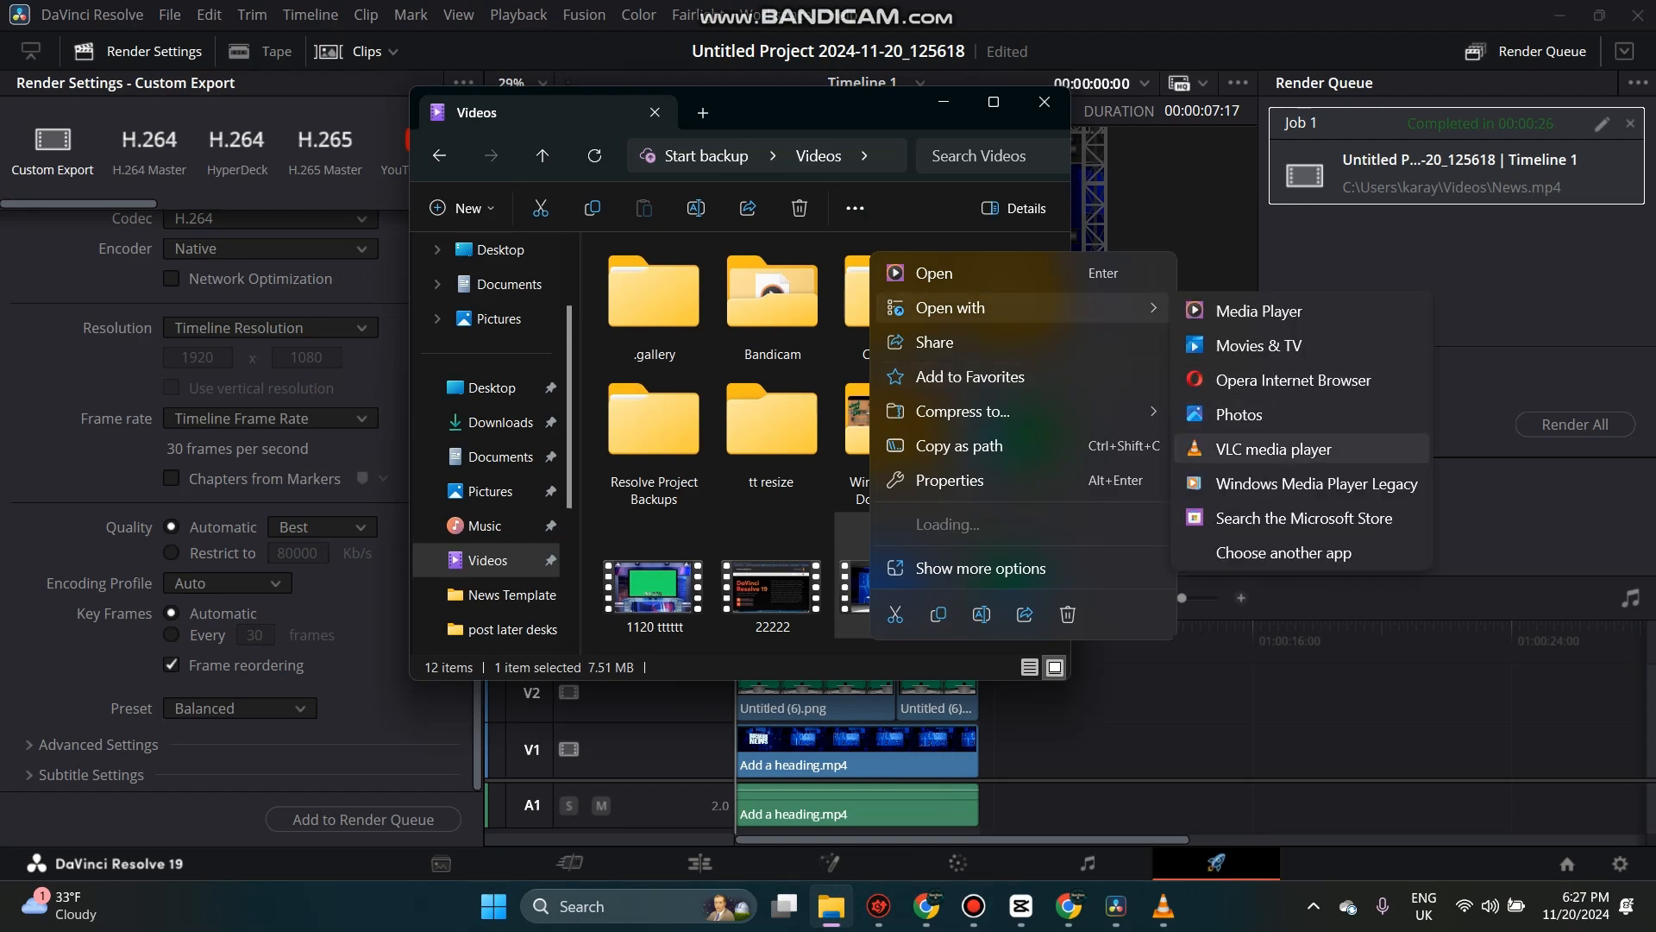